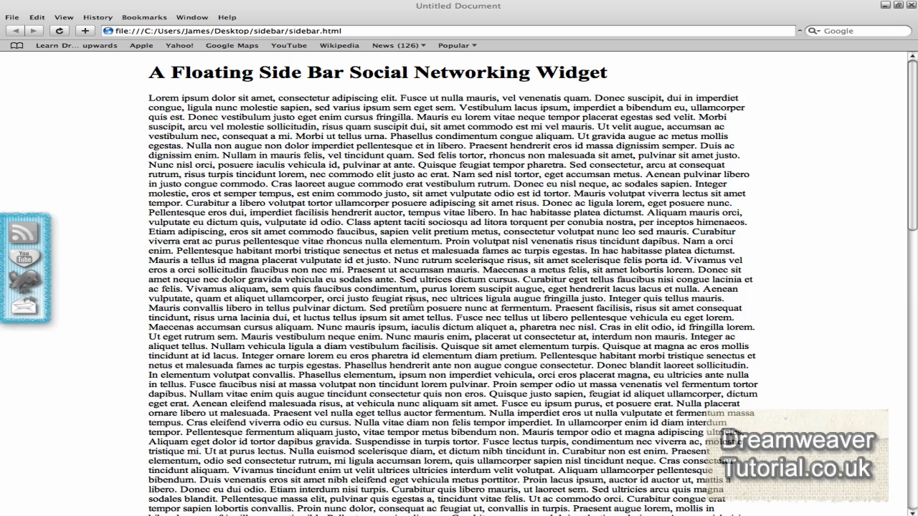
# Step: Scroll down through the finished floating sidebar demo page in Safari
pyautogui.scroll(-3)
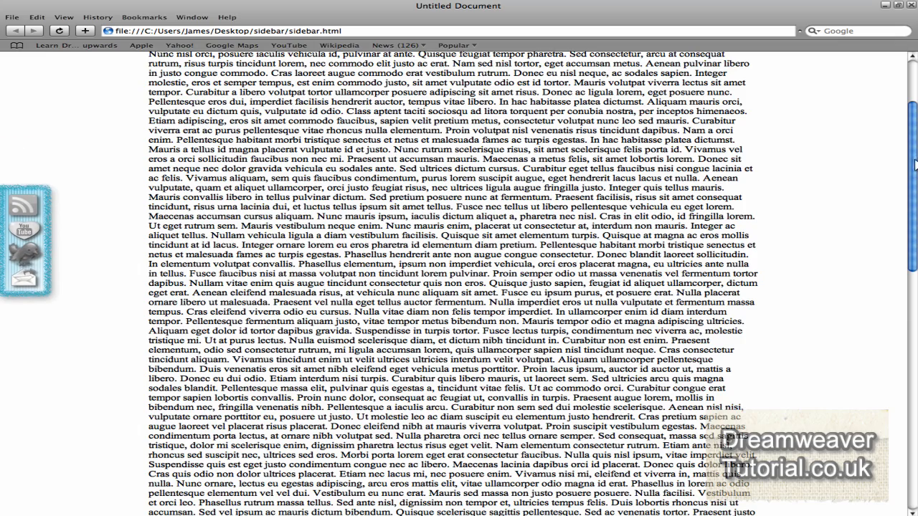
pyautogui.scroll(-3)
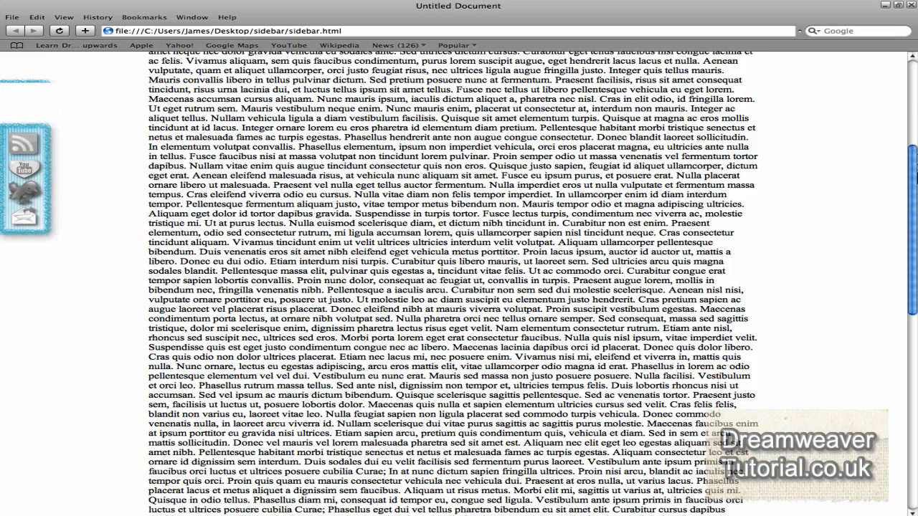
pyautogui.scroll(-3)
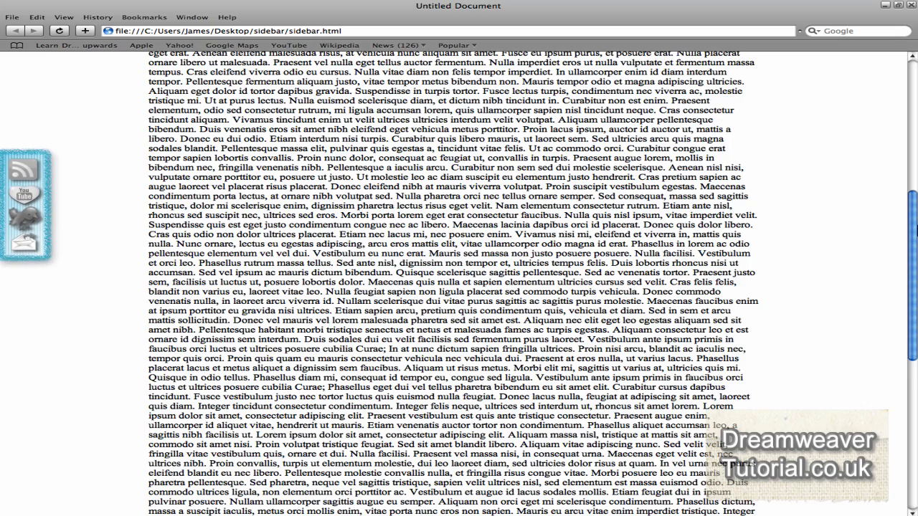
pyautogui.scroll(-3)
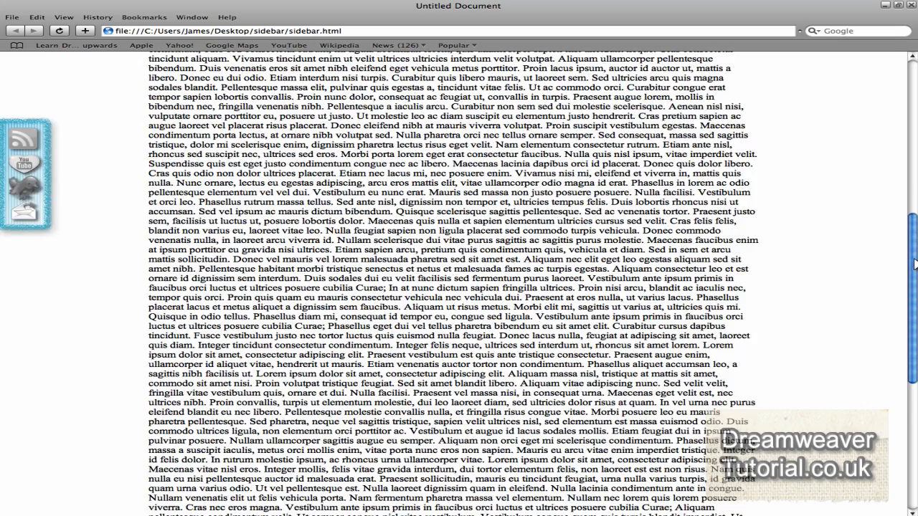
pyautogui.scroll(-3)
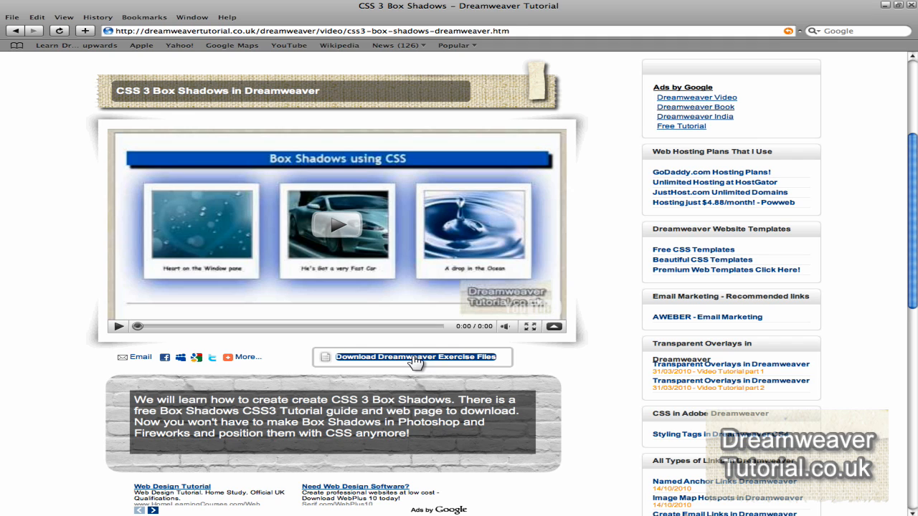
# Step: Download transparent-overlay-exercise-files.rar (about 342 KB) from the tutorial page
pyautogui.click(417, 357)
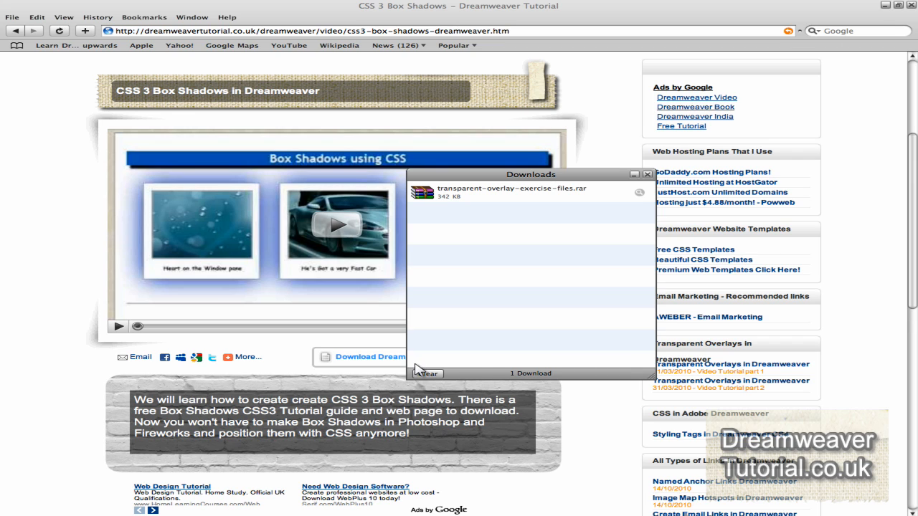
pyautogui.moveTo(432, 203)
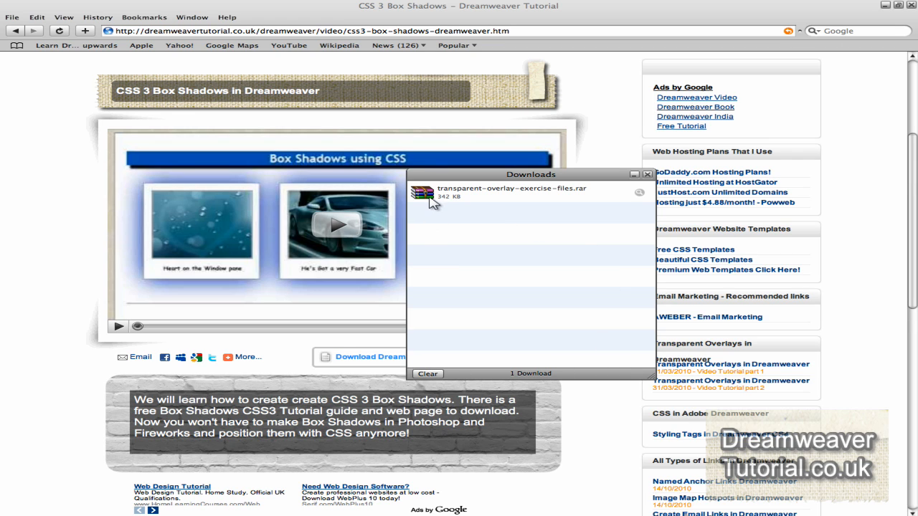
pyautogui.moveTo(437, 219)
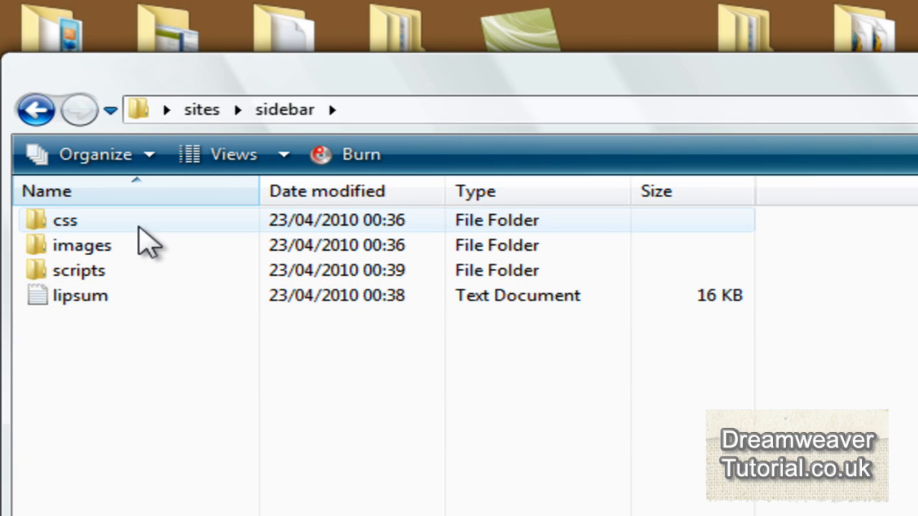
pyautogui.doubleClick(82, 245)
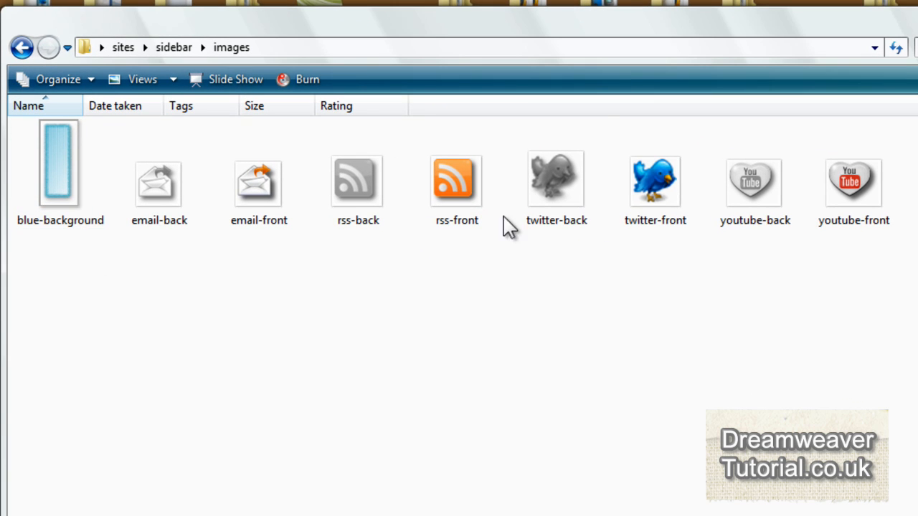
pyautogui.moveTo(739, 243)
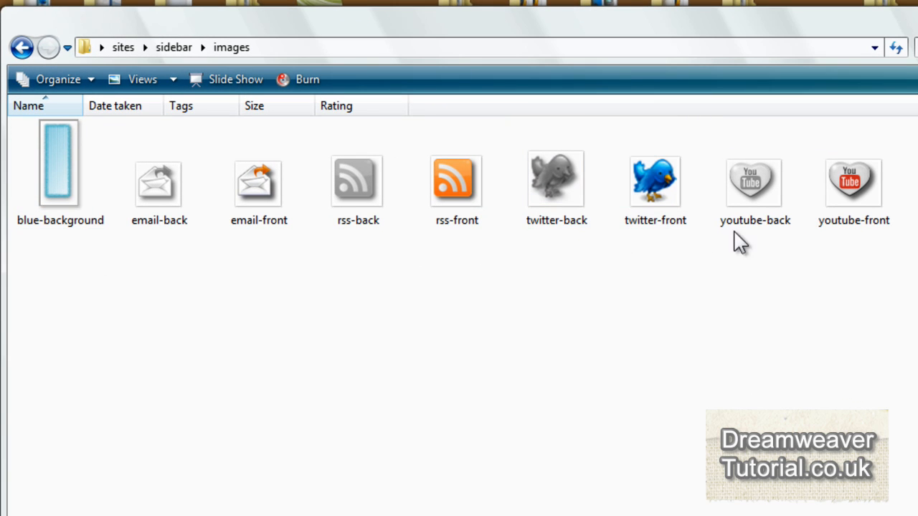
pyautogui.moveTo(166, 308)
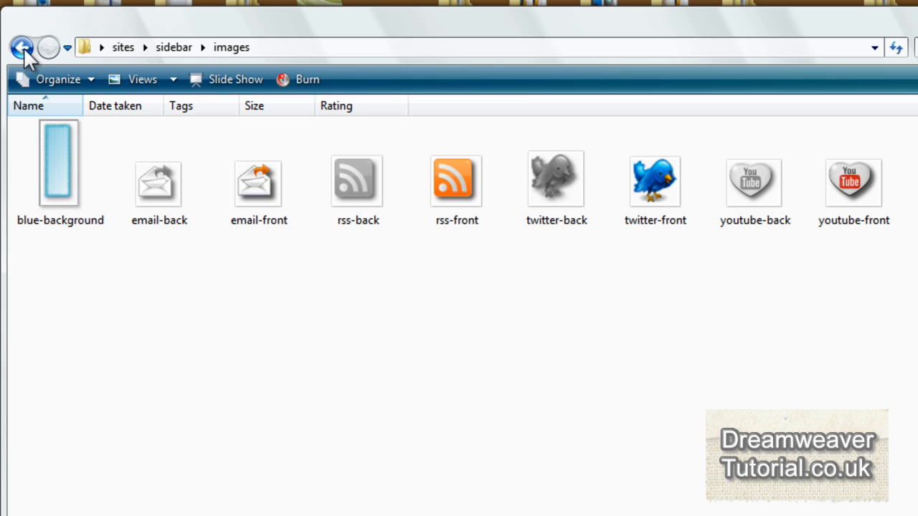
pyautogui.click(22, 48)
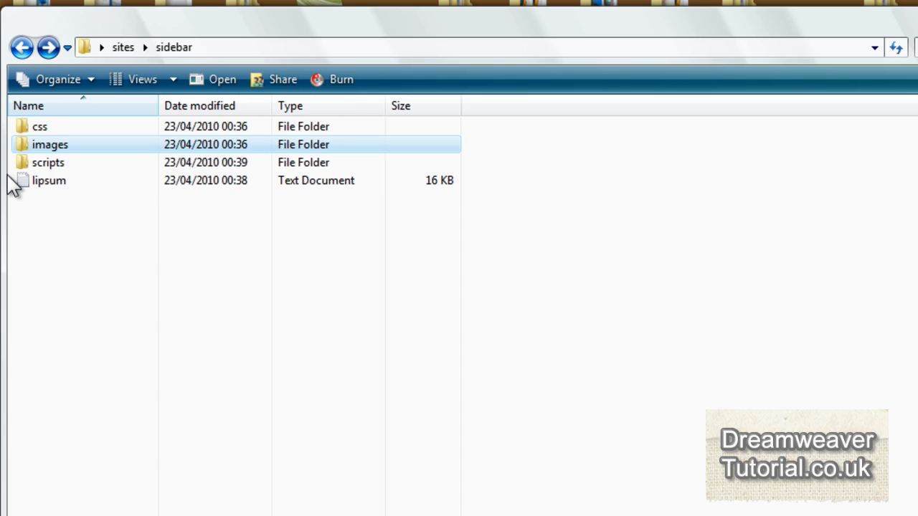
pyautogui.click(48, 162)
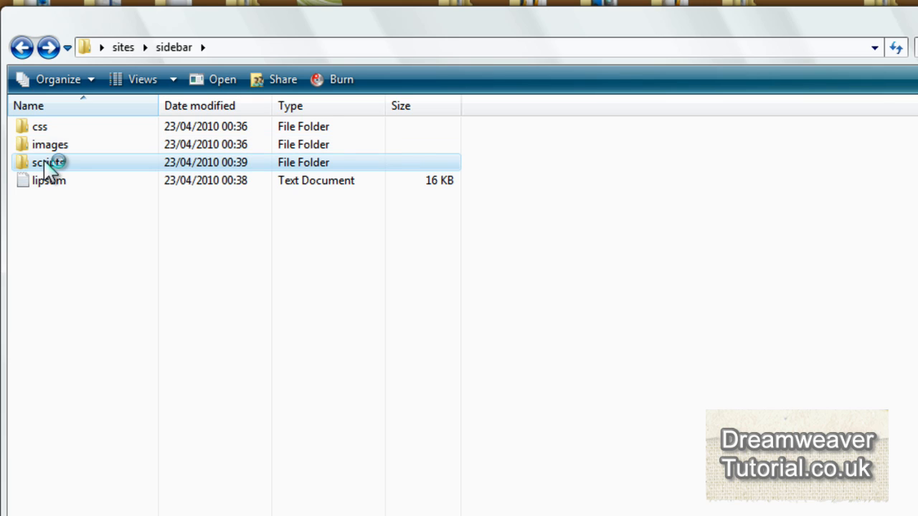
pyautogui.doubleClick(50, 162)
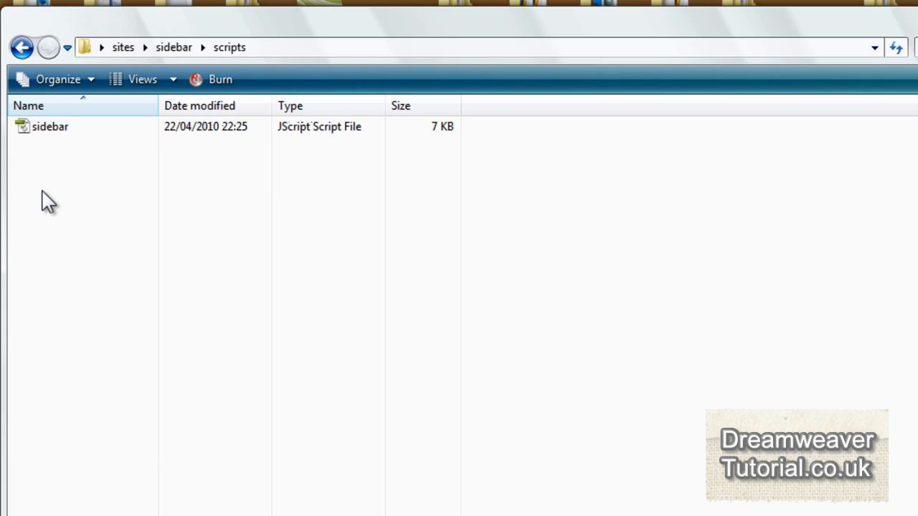
pyautogui.click(21, 47)
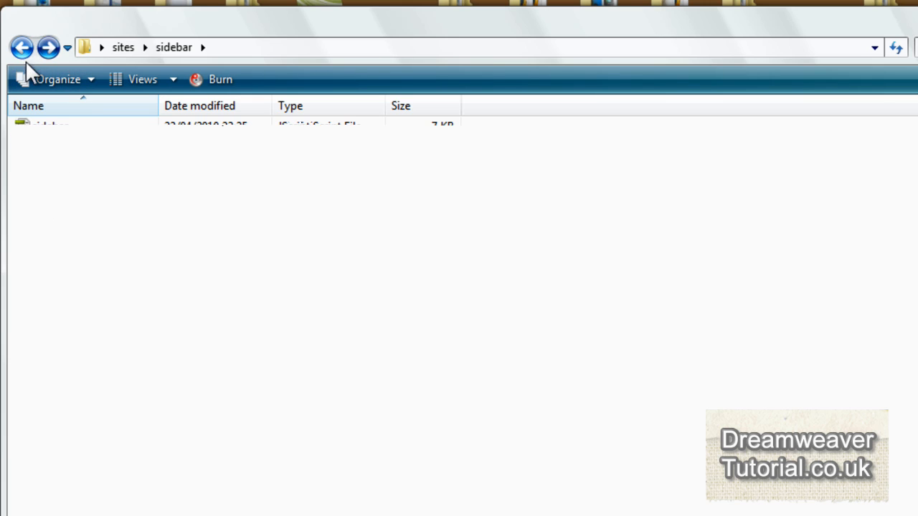
pyautogui.doubleClick(50, 124)
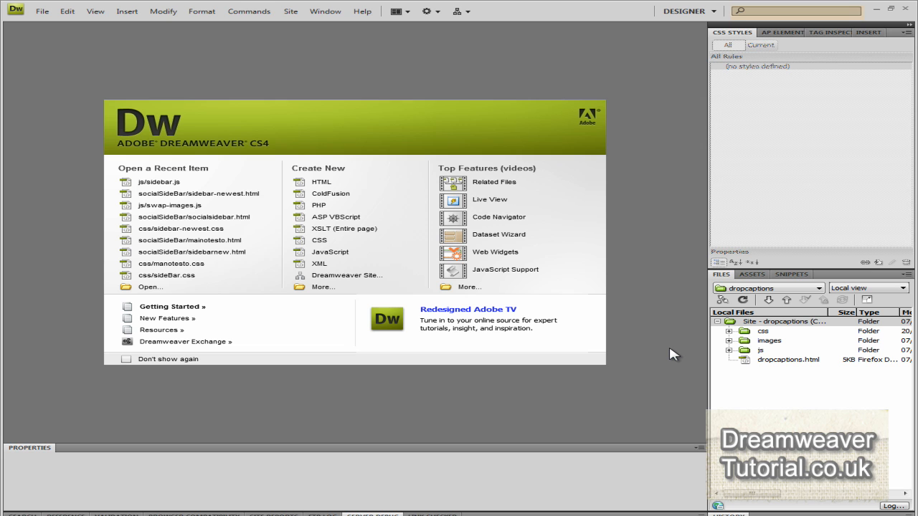
pyautogui.moveTo(355, 86)
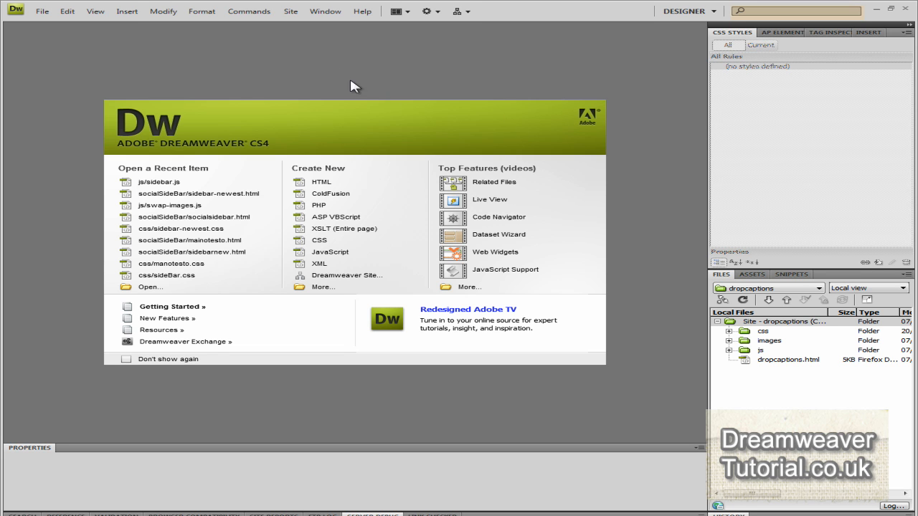
# Step: Start a new site named sidebar, rooted in the desktop sidebar folder
pyautogui.click(290, 11)
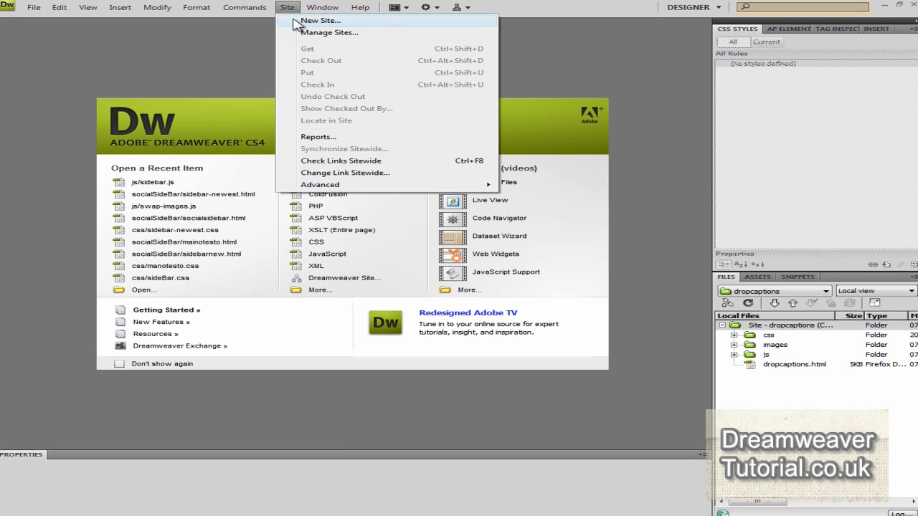
pyautogui.click(321, 20)
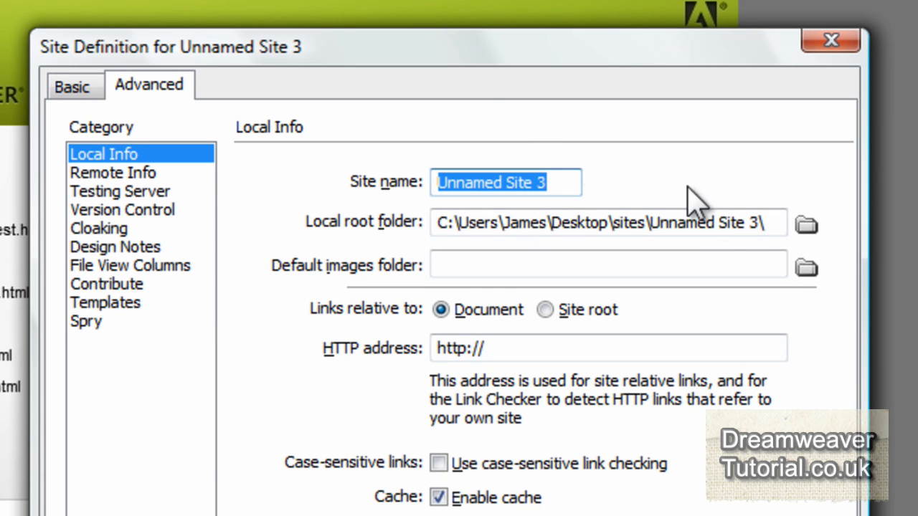
pyautogui.write('sidebar')
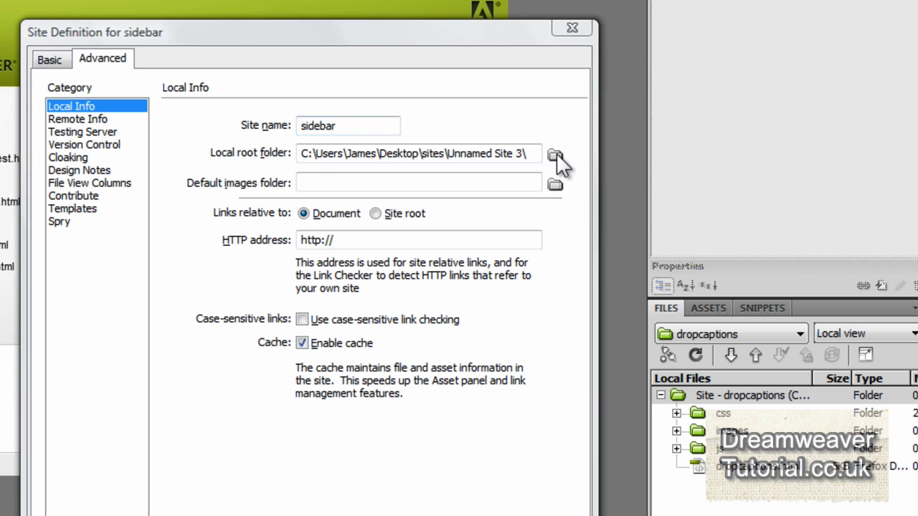
pyautogui.click(556, 153)
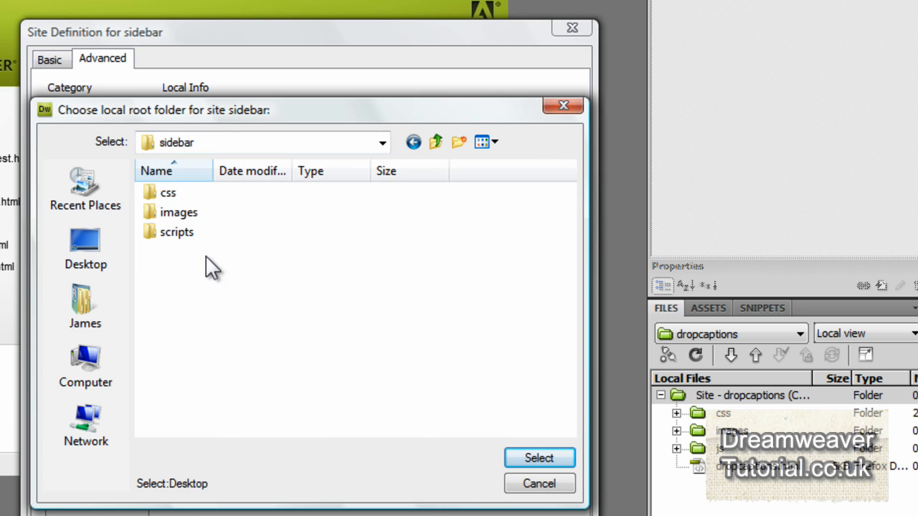
pyautogui.click(538, 458)
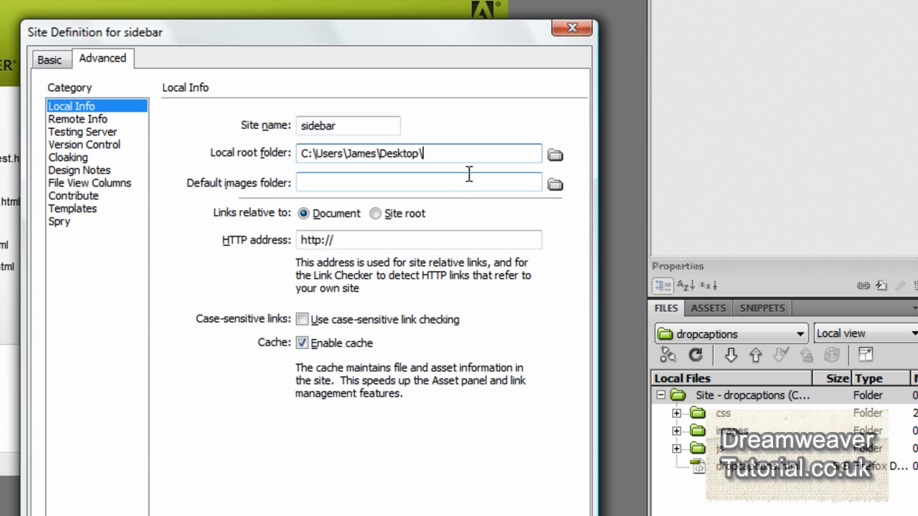
pyautogui.write('sidebar')
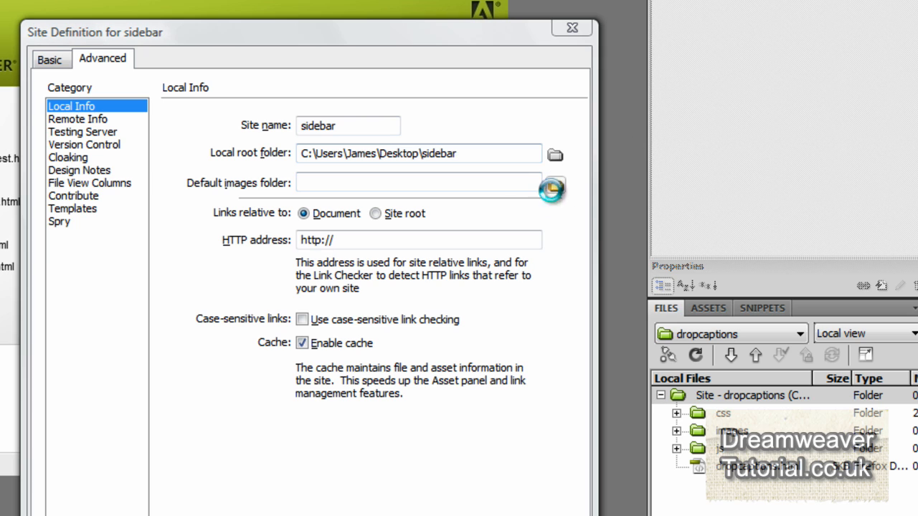
# Step: Set the site's images subfolder as the default images folder
pyautogui.click(553, 188)
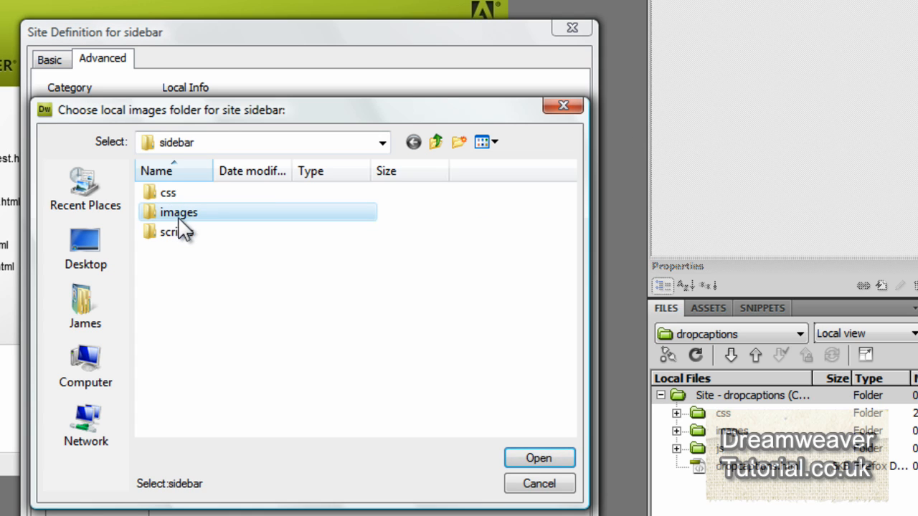
pyautogui.click(539, 458)
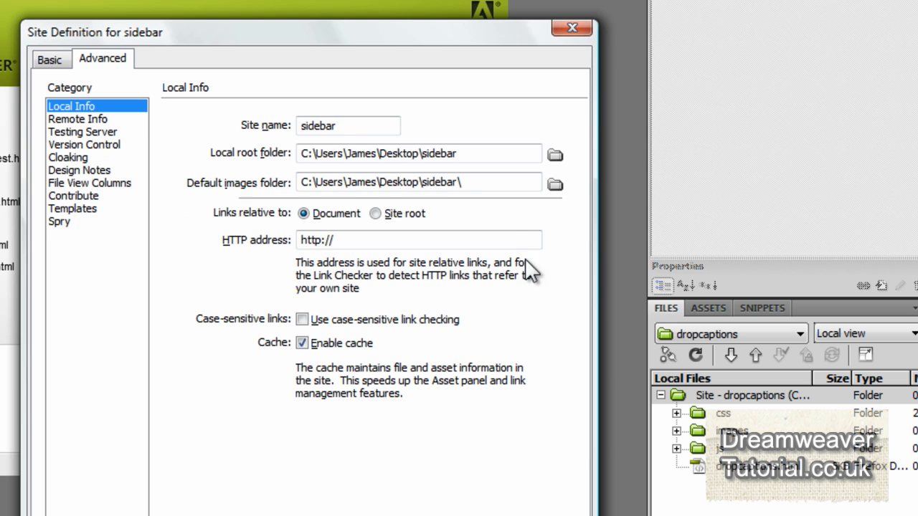
pyautogui.click(419, 181)
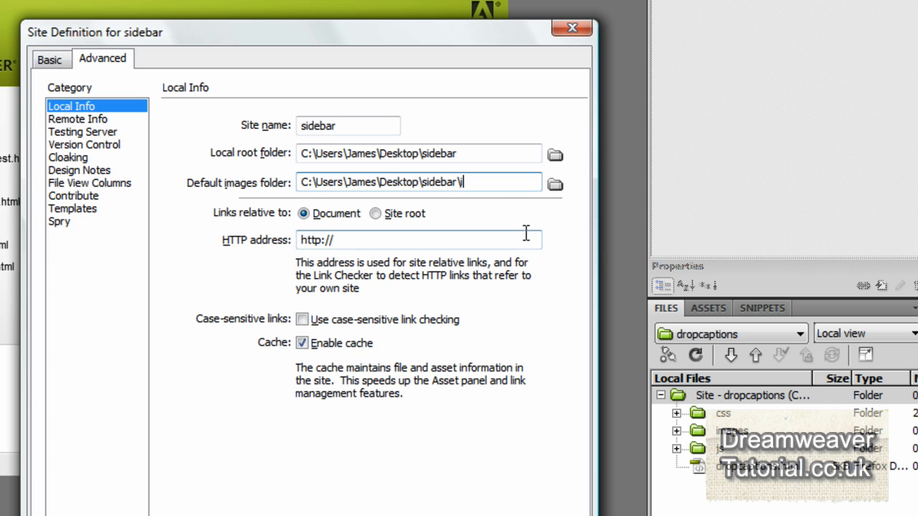
pyautogui.write('images')
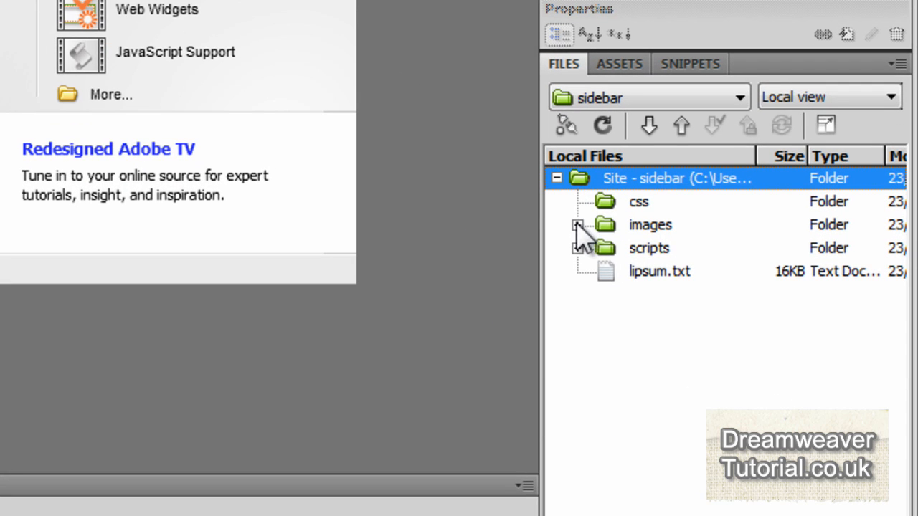
pyautogui.click(579, 225)
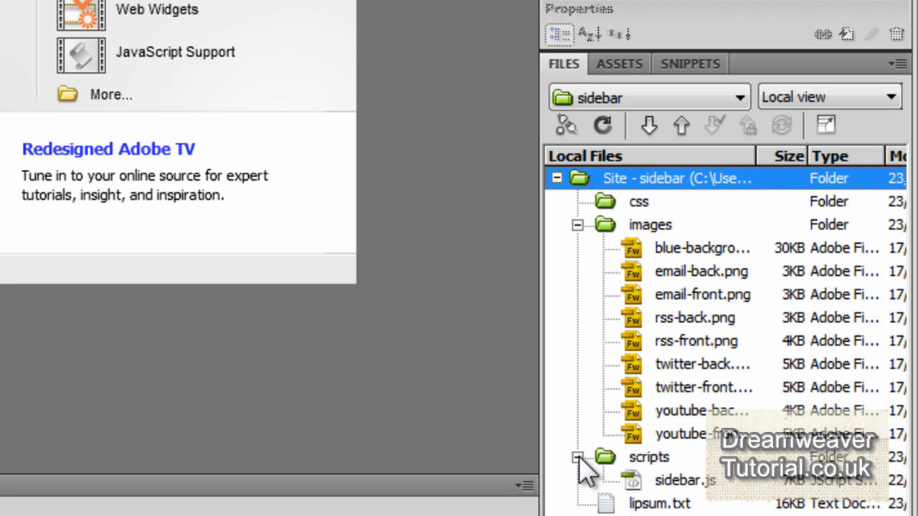
pyautogui.moveTo(656, 509)
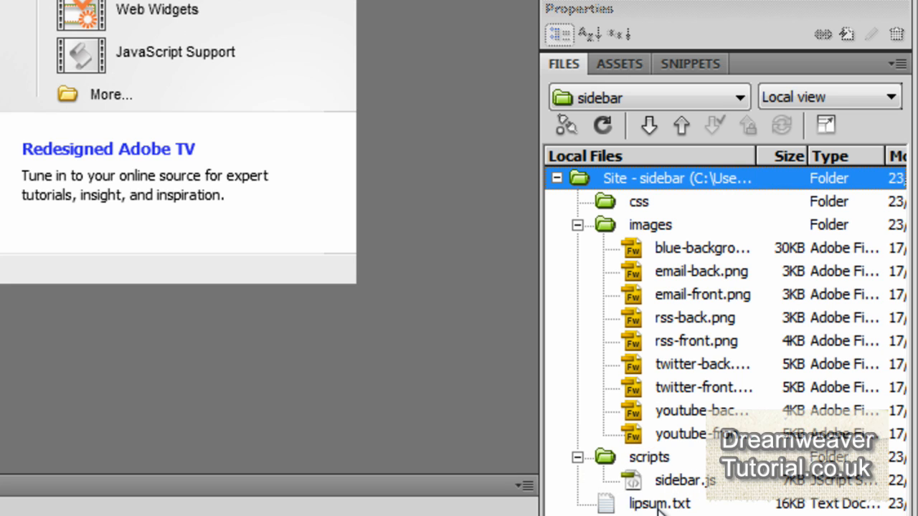
pyautogui.click(578, 457)
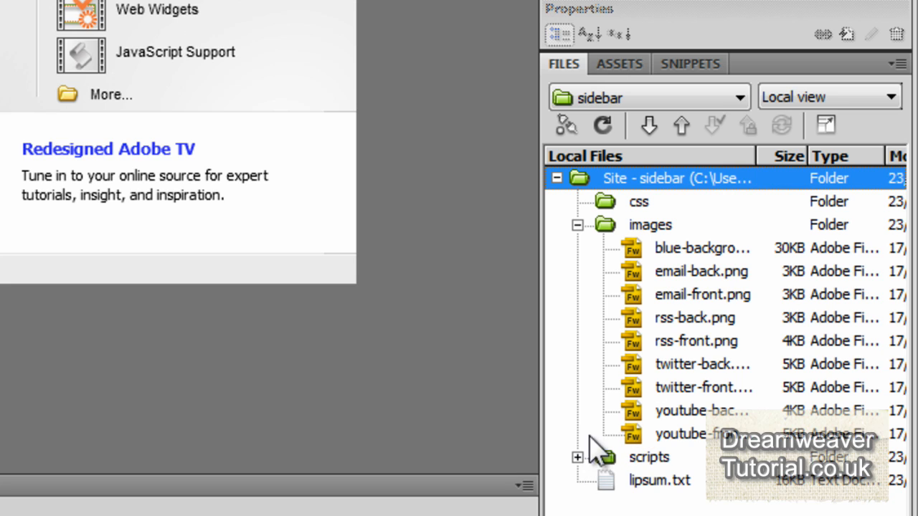
pyautogui.click(578, 224)
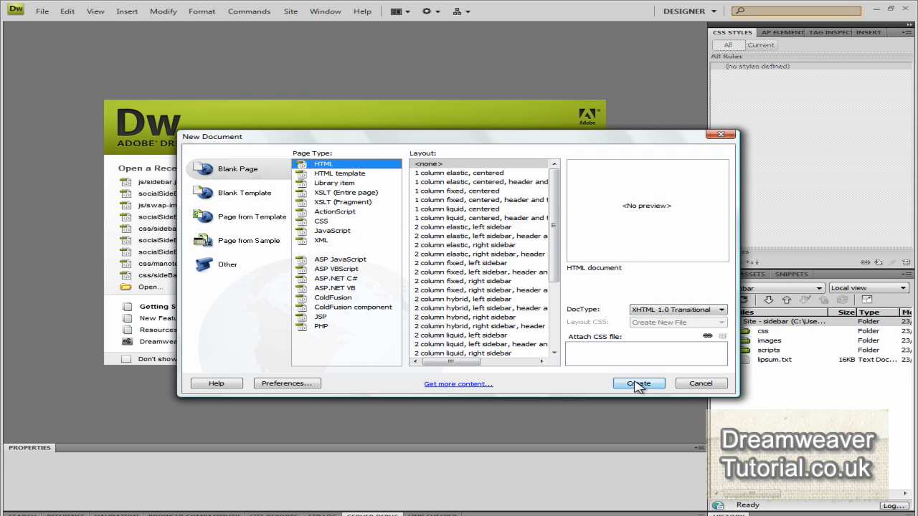
# Step: Create a blank XHTML page and show it in Split view
pyautogui.click(638, 383)
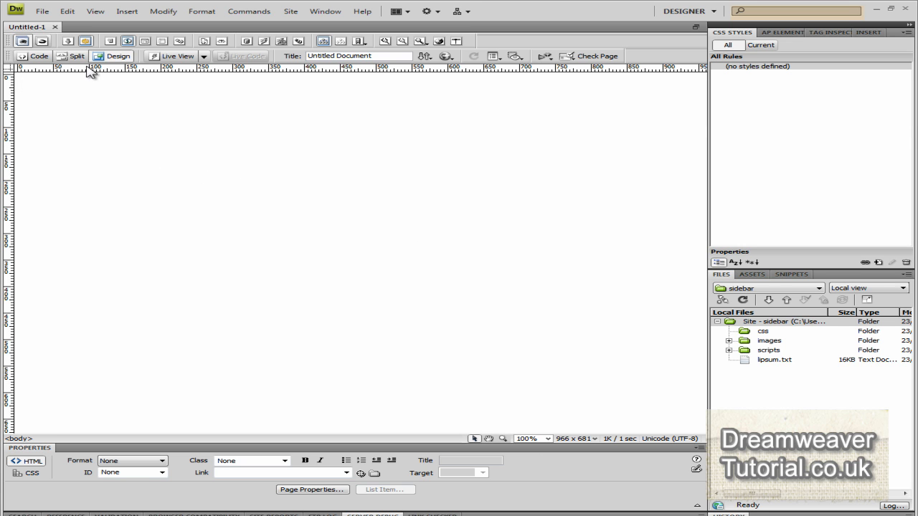
pyautogui.click(39, 56)
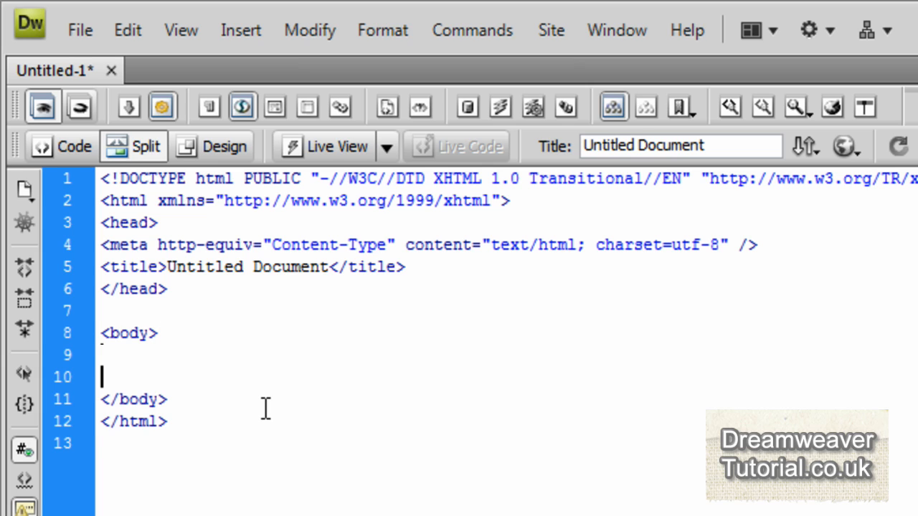
# Step: Type <div id="sidebar"> with an 'end sidebar div' closing comment and an empty nested div
pyautogui.press('enter')
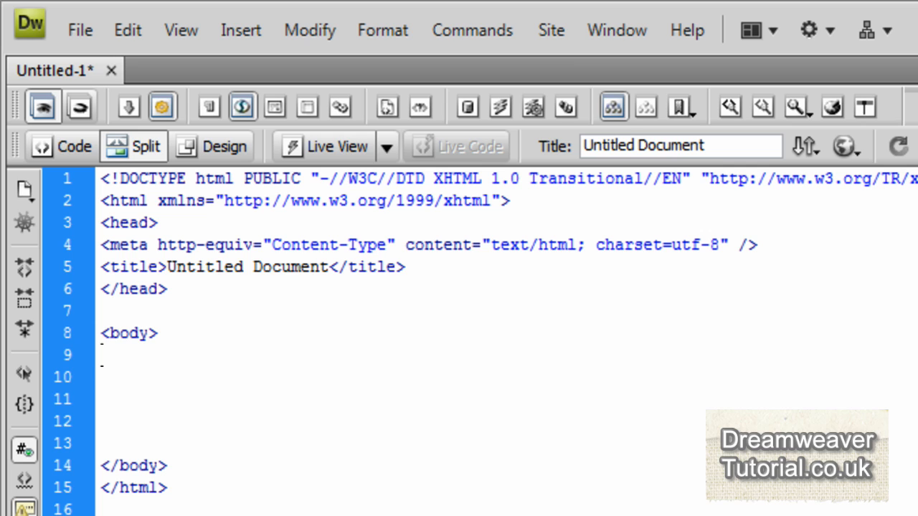
pyautogui.write('<div id=""></div>')
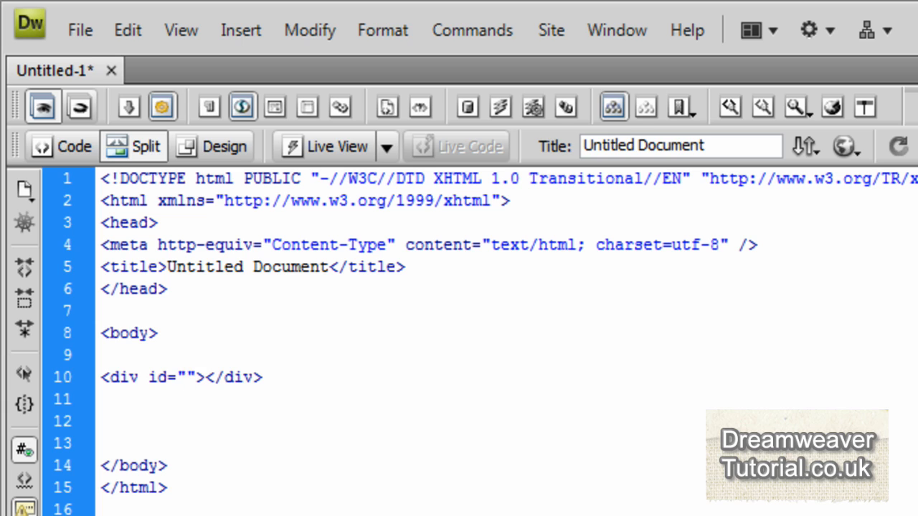
pyautogui.write('sidebar')
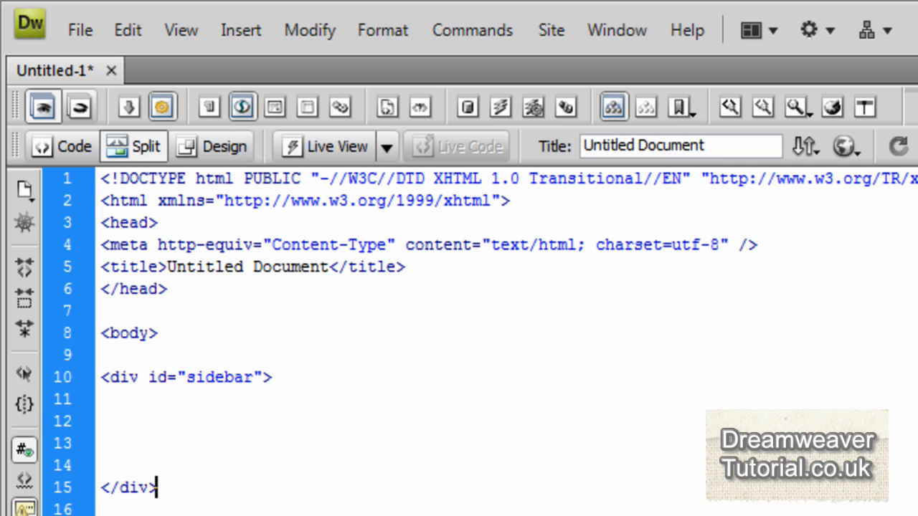
pyautogui.write('<!--')
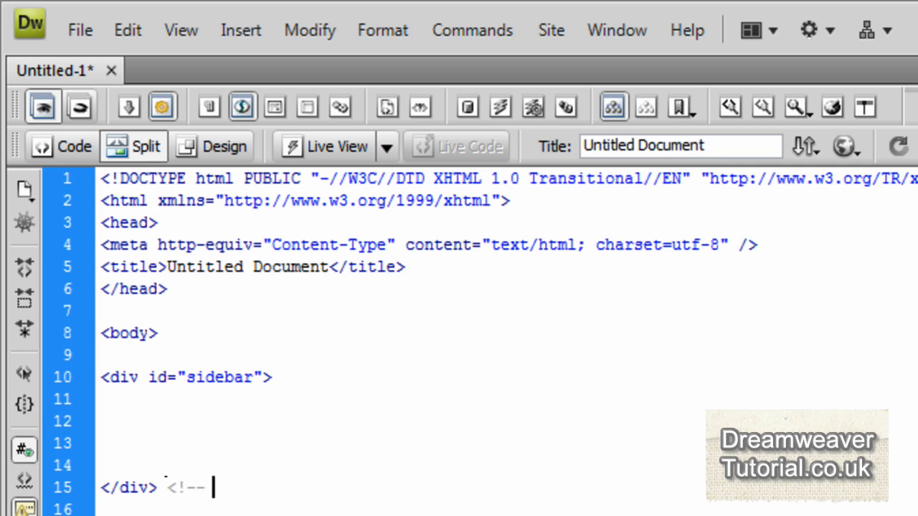
pyautogui.write('end side')
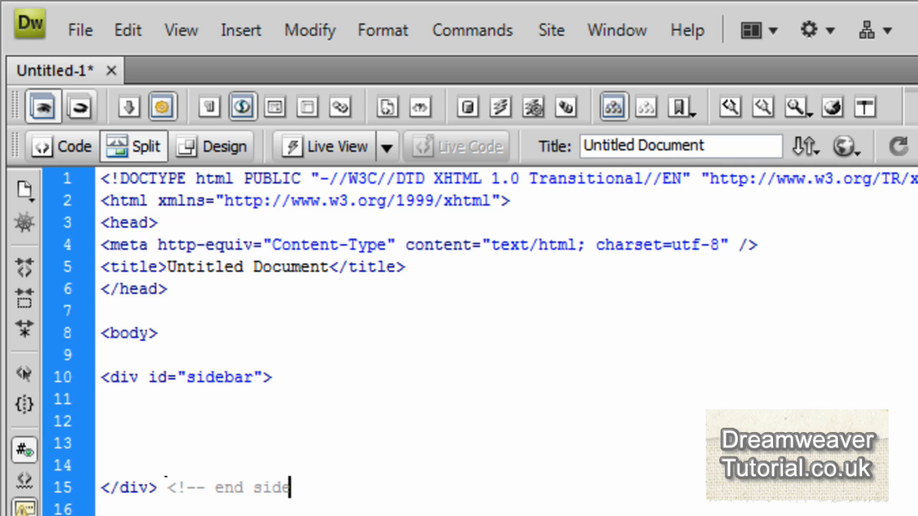
pyautogui.write('bar div -->')
pyautogui.click(400, 421)
pyautogui.write('<div id="">')
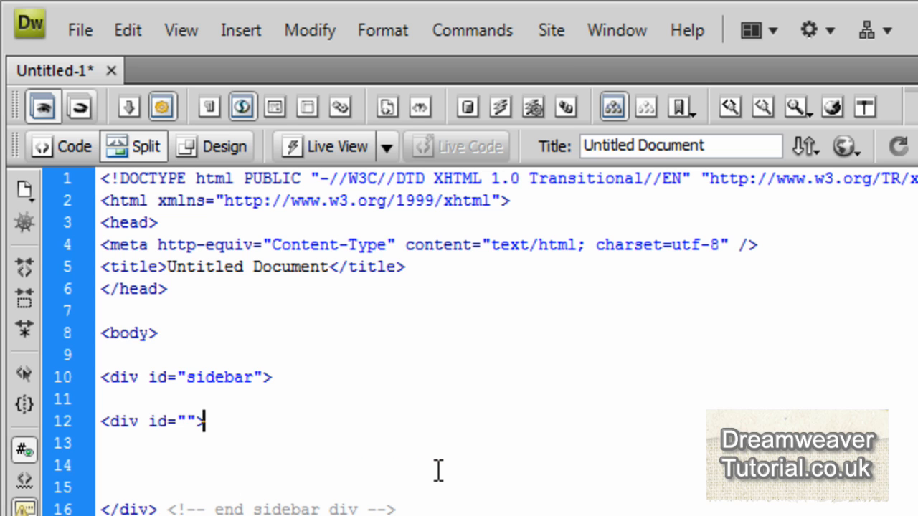
pyautogui.write('</div>')
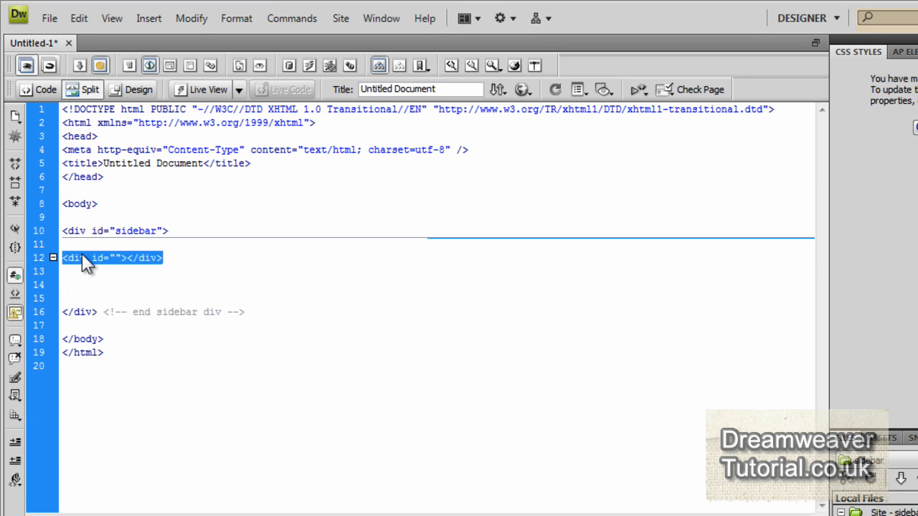
# Step: Duplicate the empty div into four, with ids rss, youtube, twitter and contact
pyautogui.rightClick(86, 259)
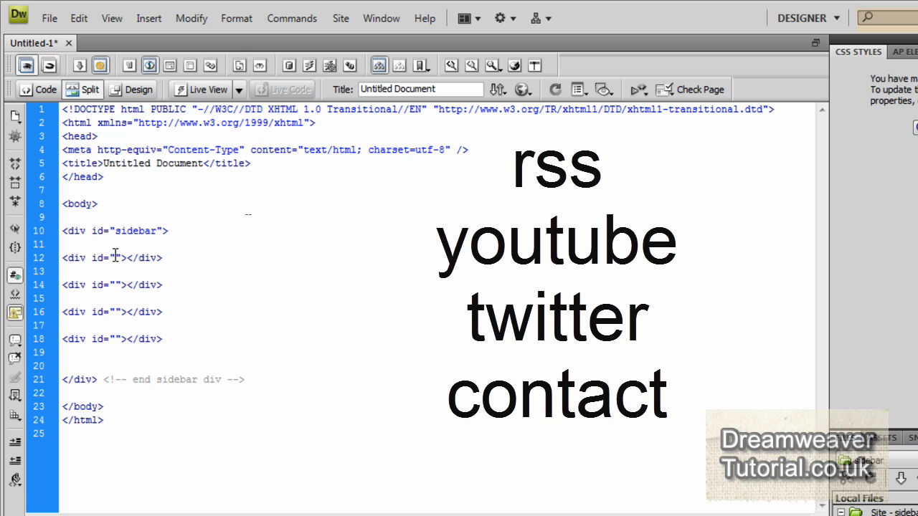
pyautogui.write('rss')
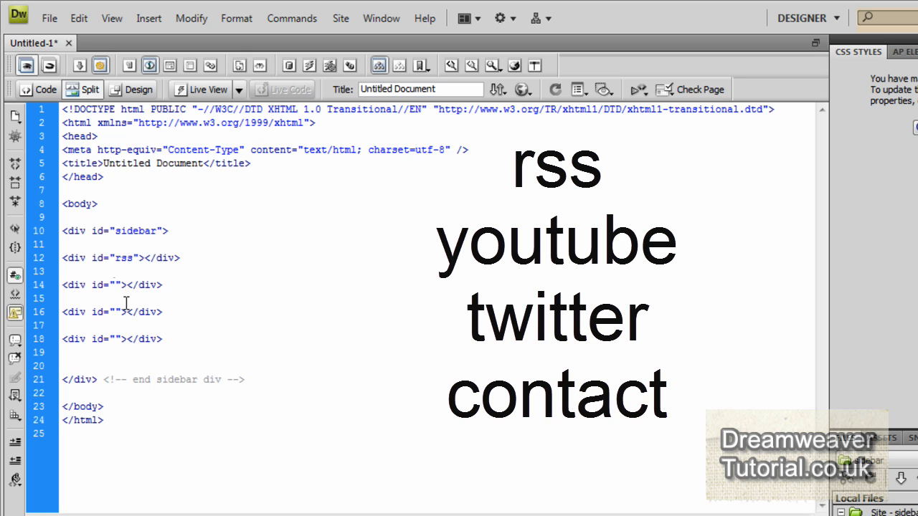
pyautogui.write('youtube')
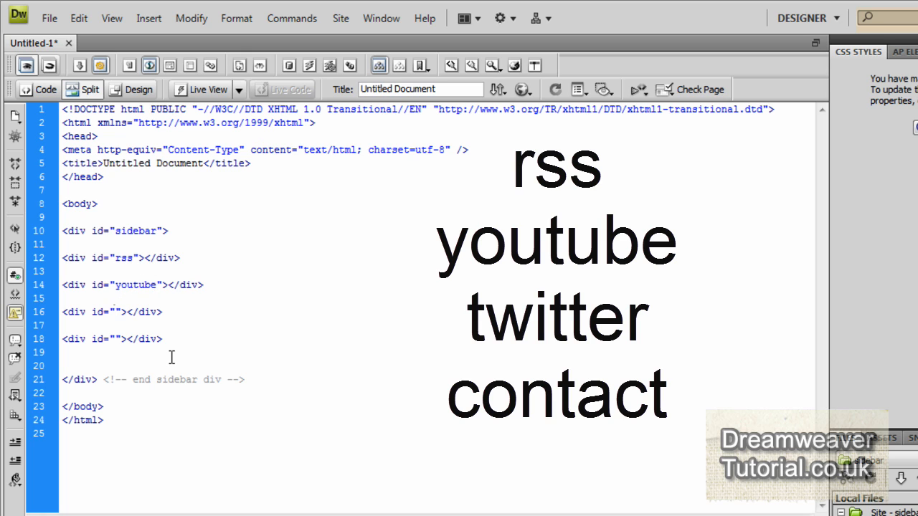
pyautogui.write('twitter')
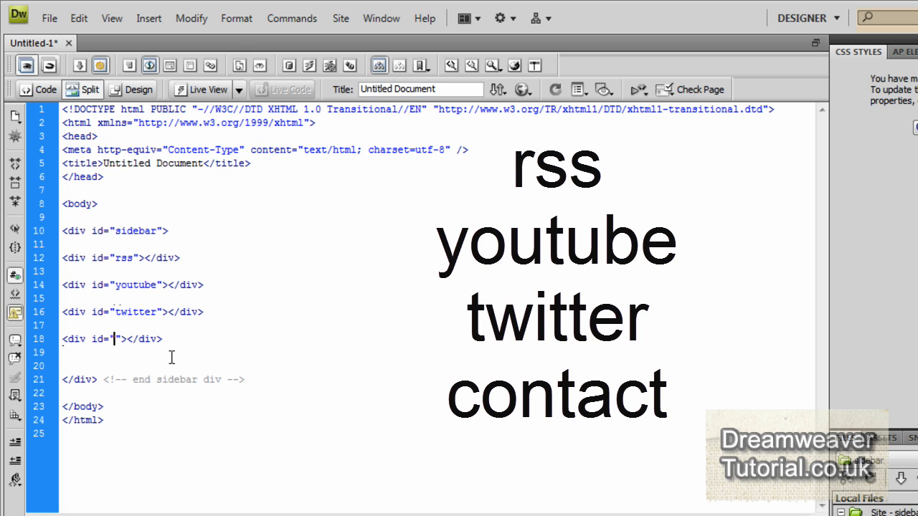
pyautogui.press('Backspace')
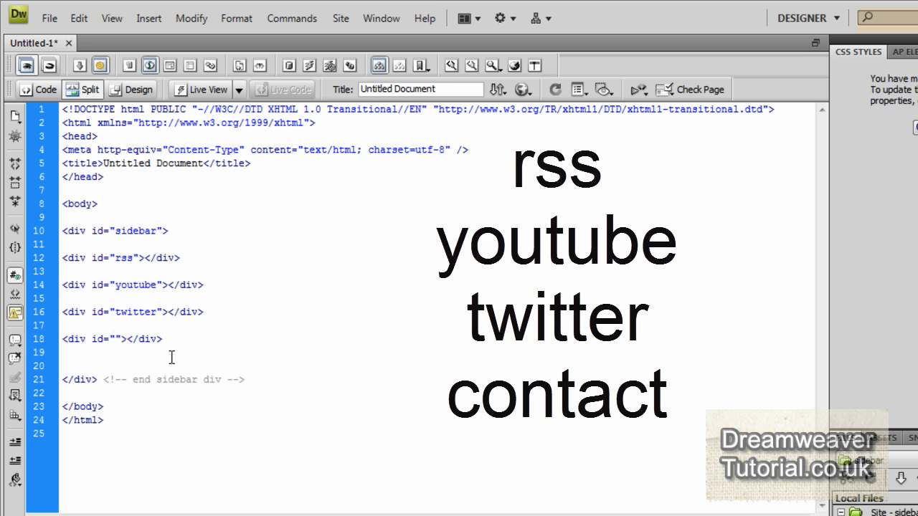
pyautogui.write('contact')
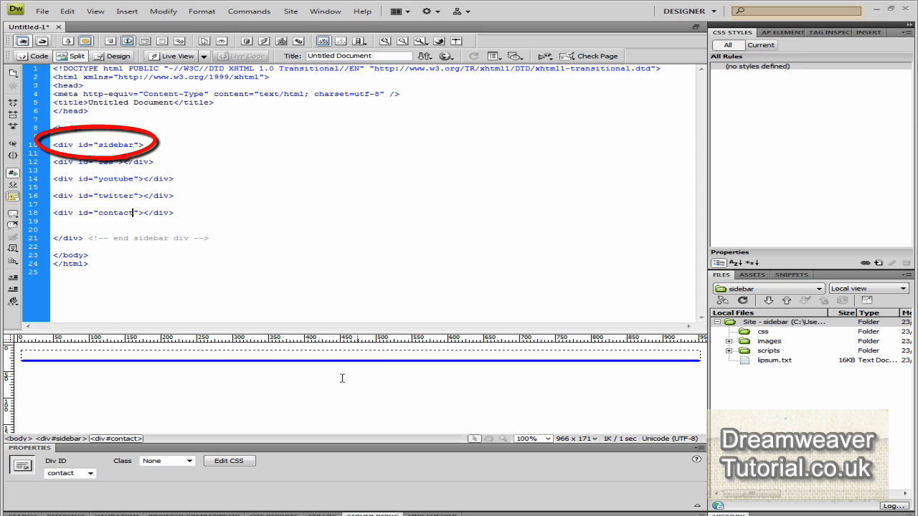
pyautogui.moveTo(198, 172)
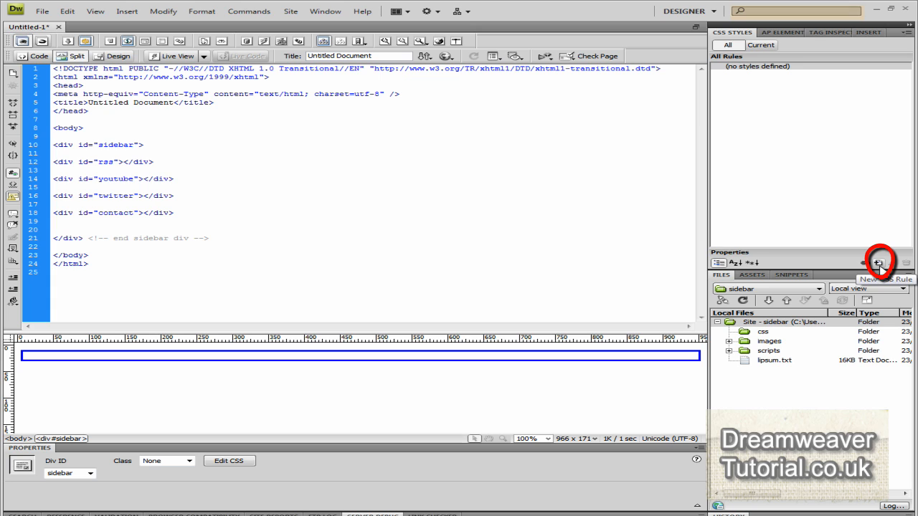
# Step: Create the #sidebar rule in a new style sheet saved as css/sidebar.css
pyautogui.click(879, 263)
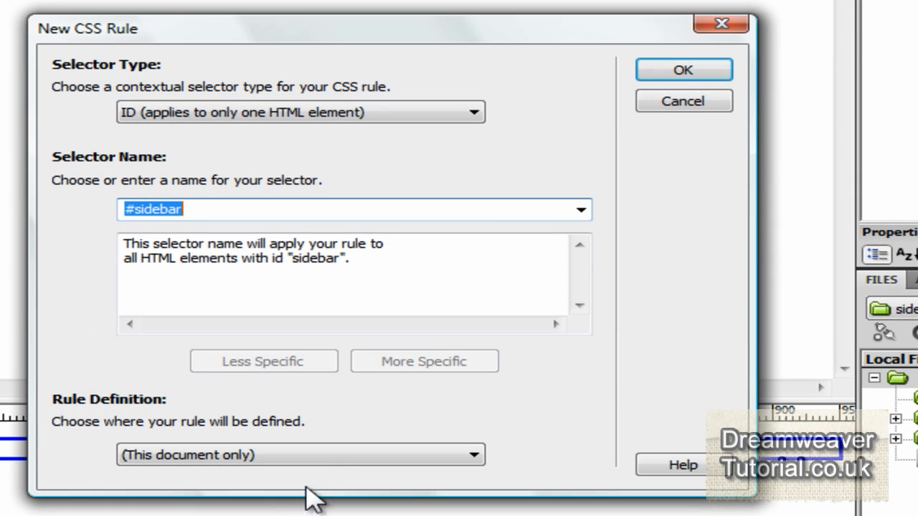
pyautogui.click(300, 455)
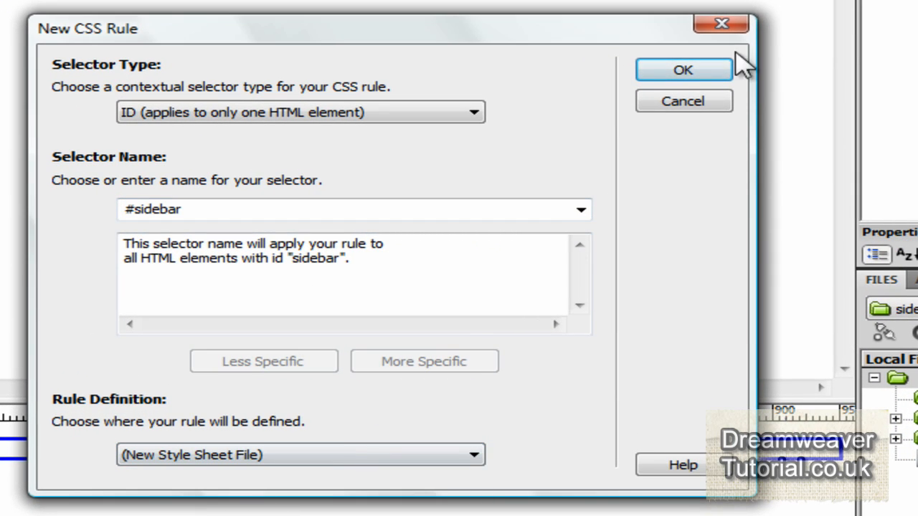
pyautogui.click(682, 69)
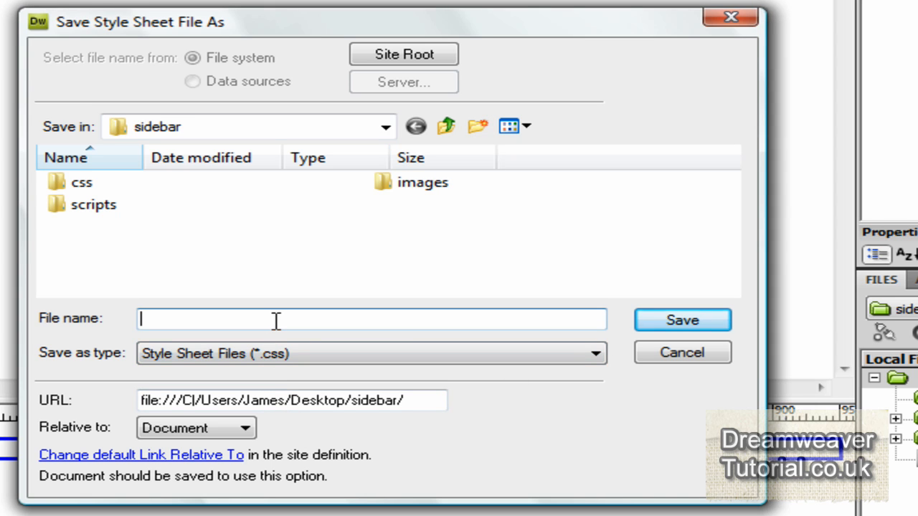
pyautogui.write('sidebar')
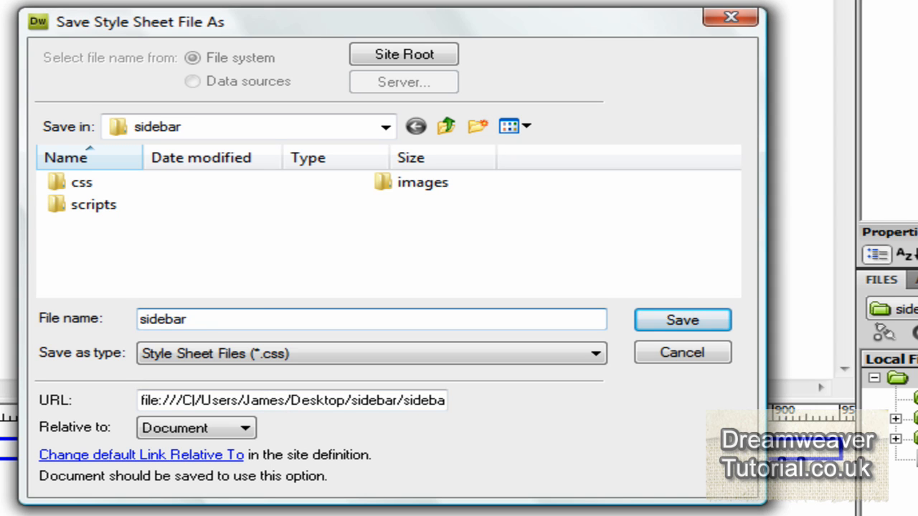
pyautogui.click(81, 182)
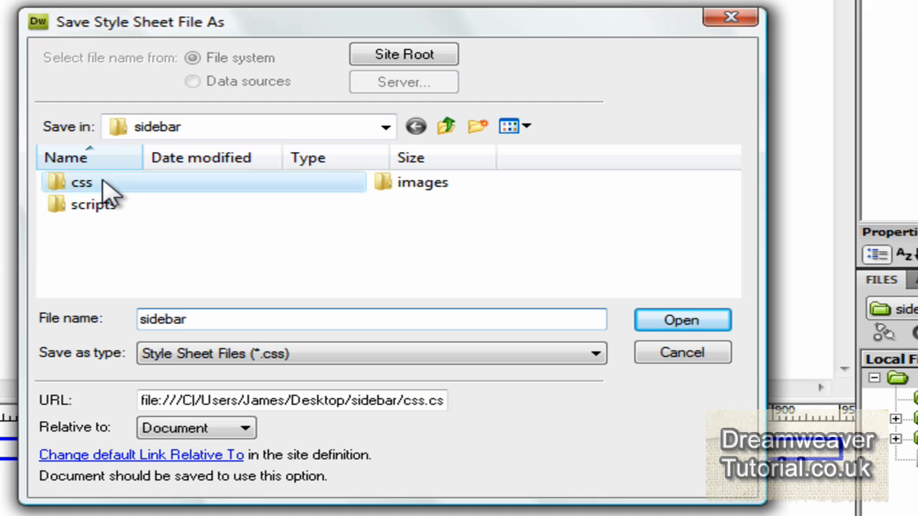
pyautogui.doubleClick(81, 182)
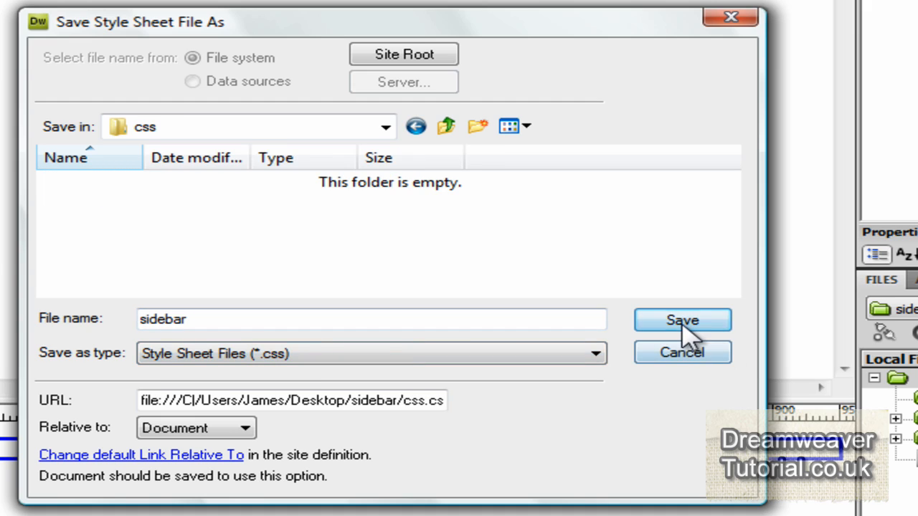
pyautogui.click(683, 320)
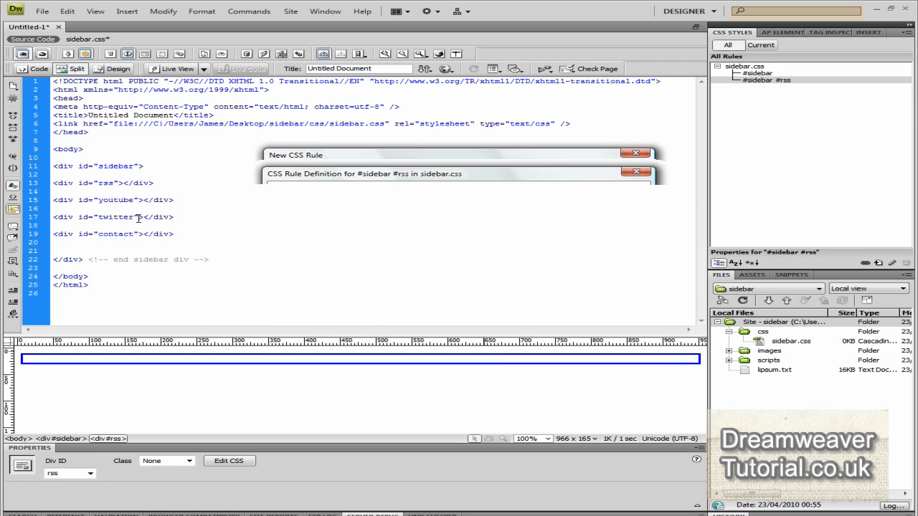
# Step: Create property-less compound rules #sidebar #youtube, #sidebar #twitter and #sidebar #contact
pyautogui.click(96, 199)
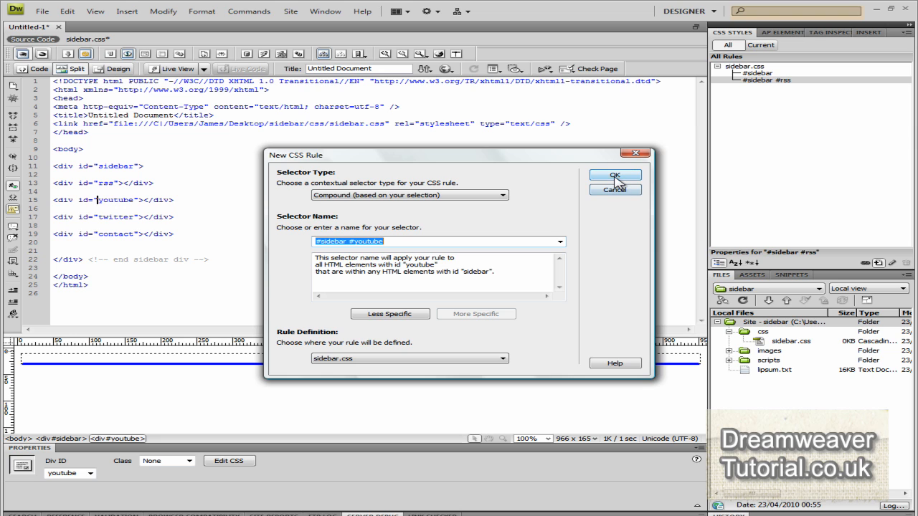
pyautogui.click(615, 176)
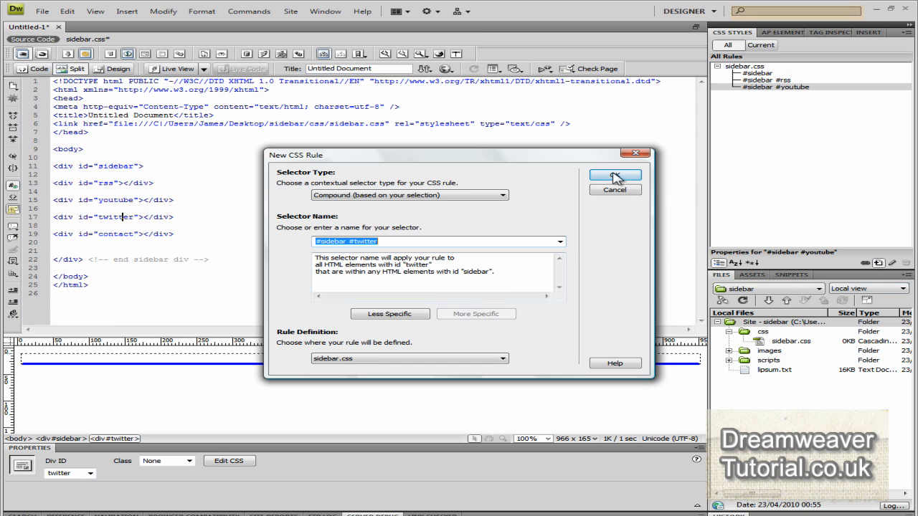
pyautogui.click(615, 177)
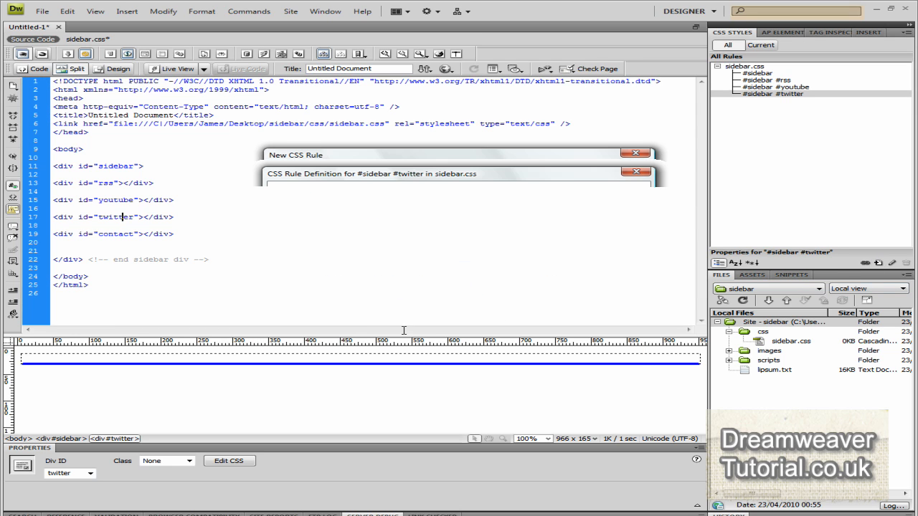
pyautogui.click(114, 234)
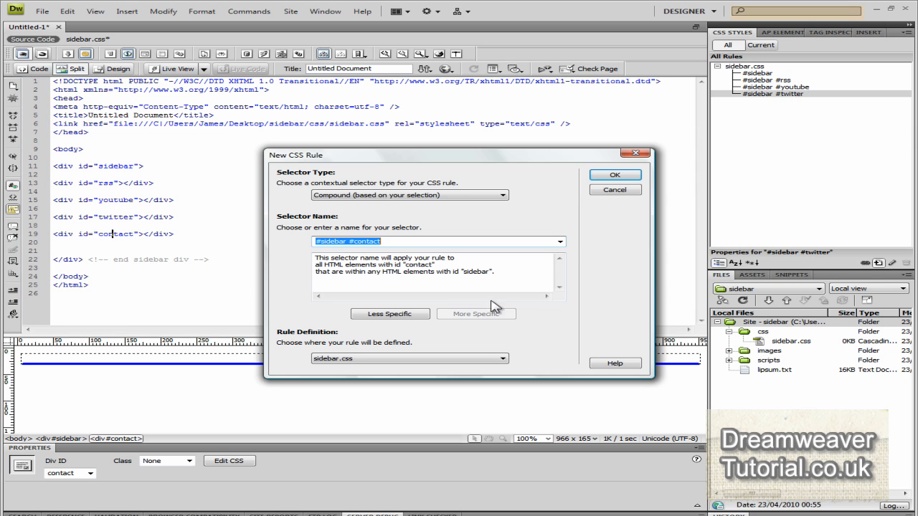
pyautogui.click(614, 174)
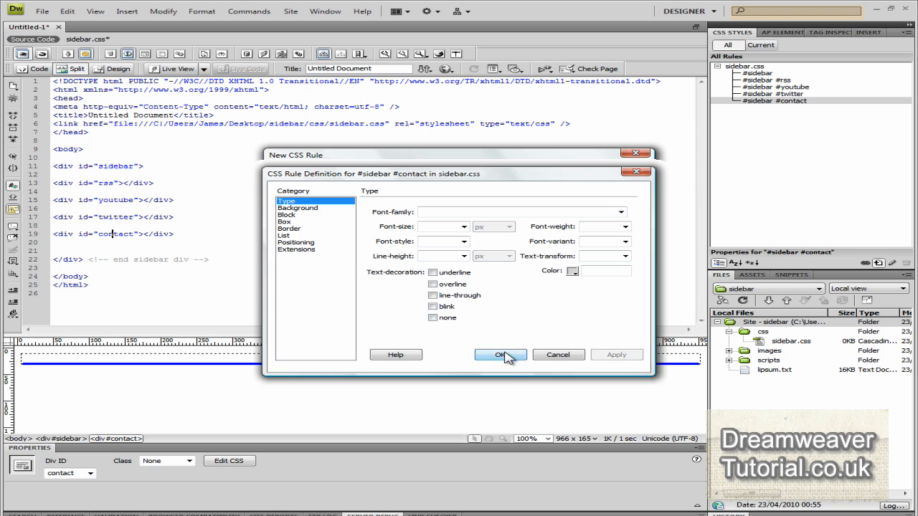
pyautogui.click(502, 354)
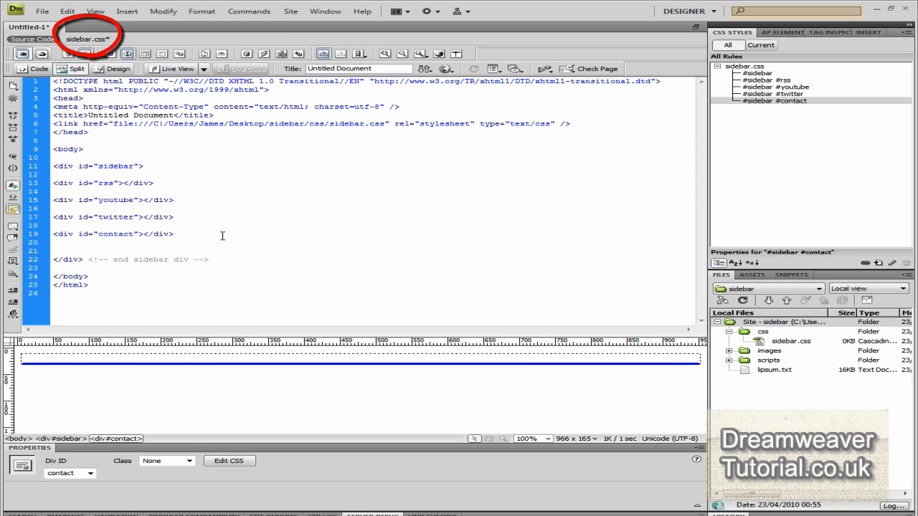
pyautogui.moveTo(271, 236)
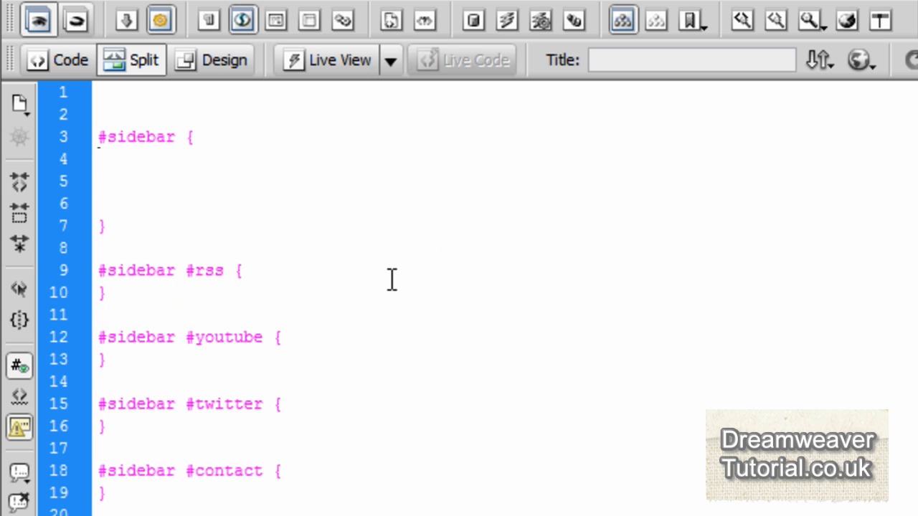
# Step: Set #sidebar background-image to url(../images/blue-background.png) in sidebar.css
pyautogui.write('backgro')
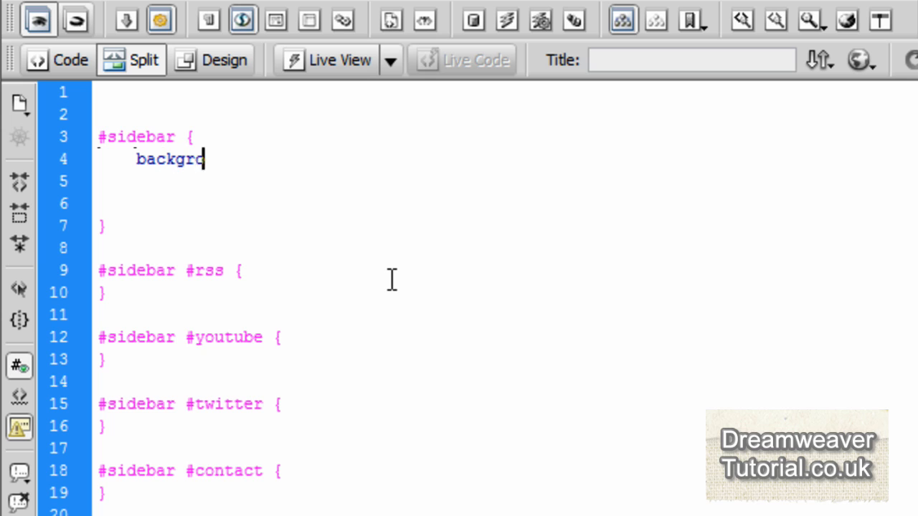
pyautogui.write('und-image')
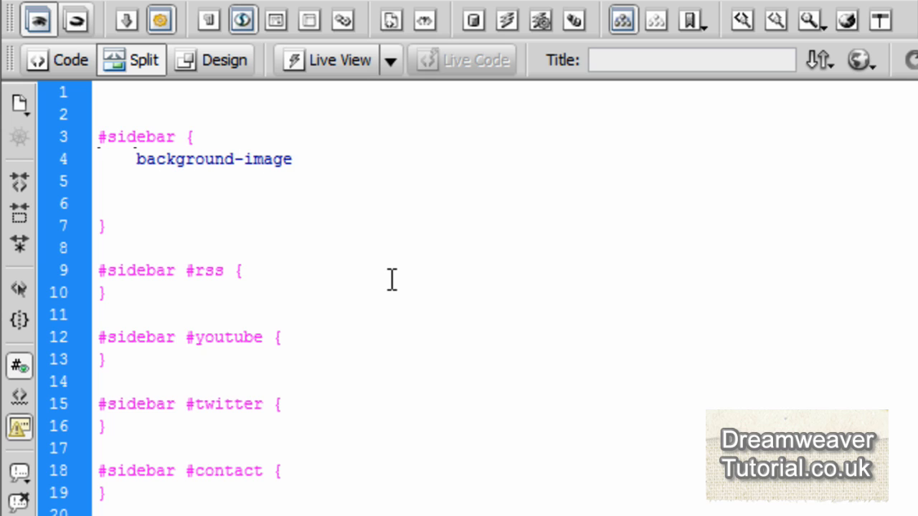
pyautogui.write(':')
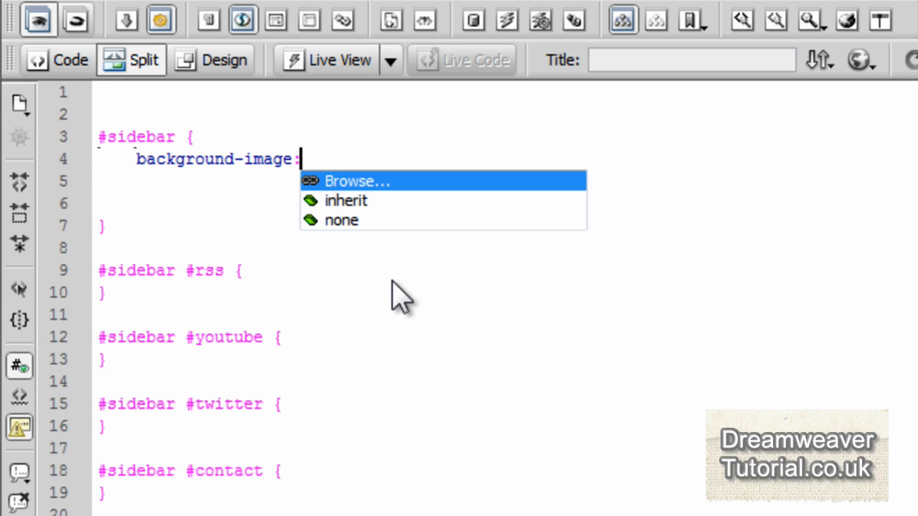
pyautogui.click(356, 180)
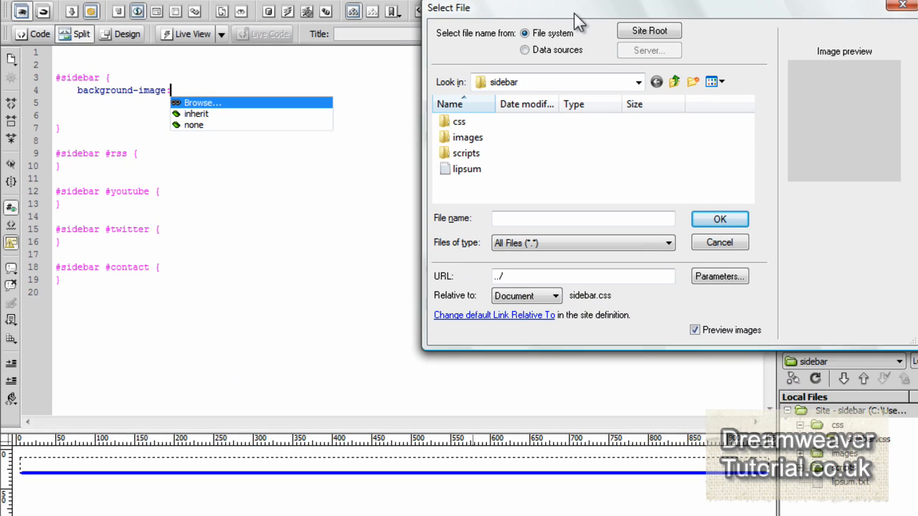
pyautogui.doubleClick(467, 137)
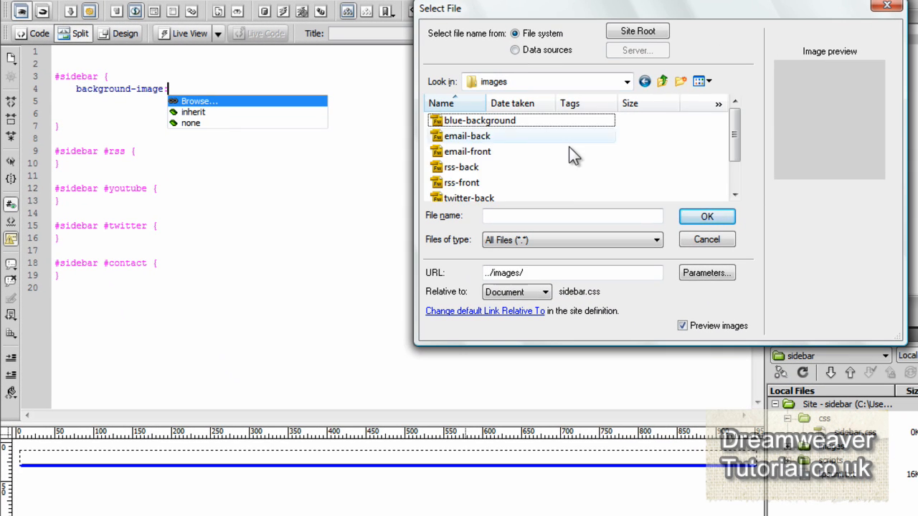
pyautogui.click(480, 120)
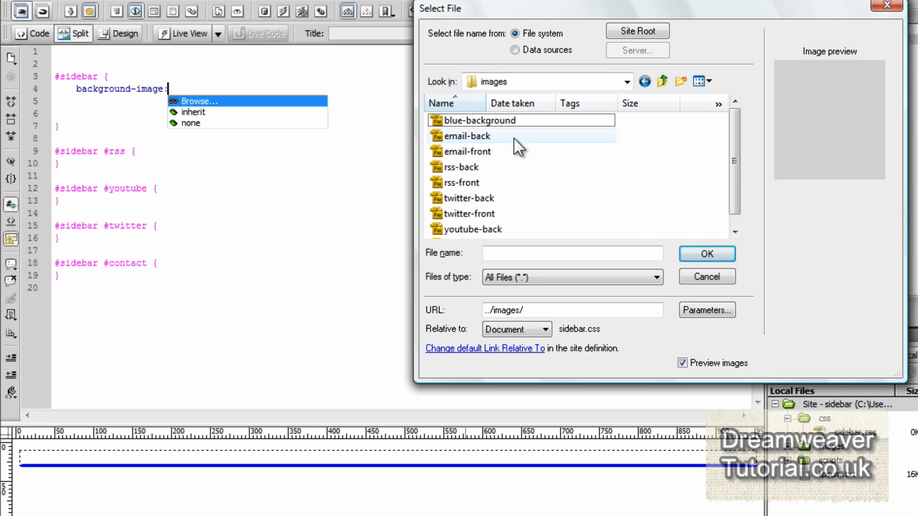
pyautogui.click(480, 120)
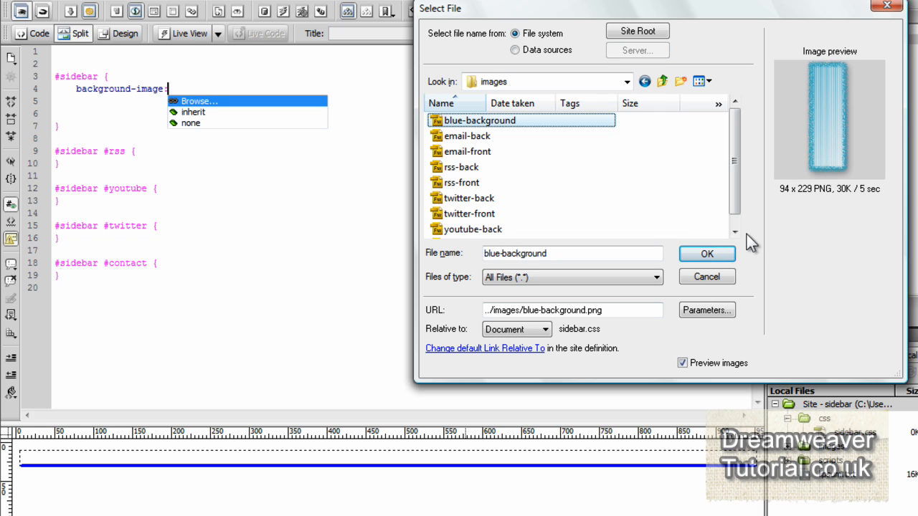
pyautogui.click(706, 254)
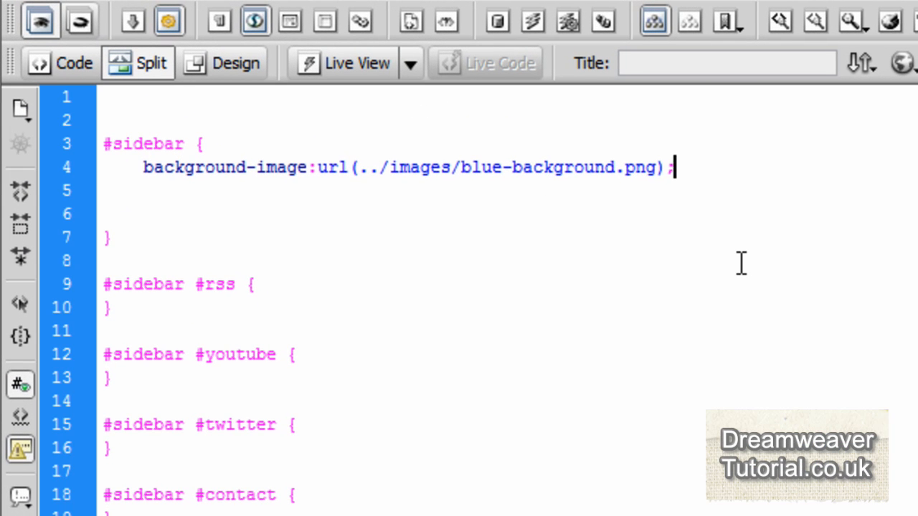
# Step: Add background-repeat:no-repeat, position:relative, height:229px and width:94px to #sidebar
pyautogui.write('background-')
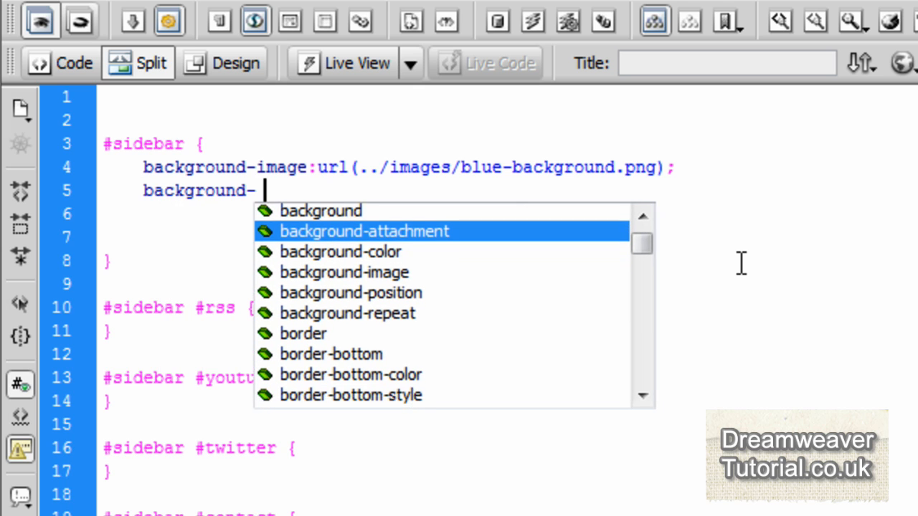
pyautogui.write('repeat:no-repeat;')
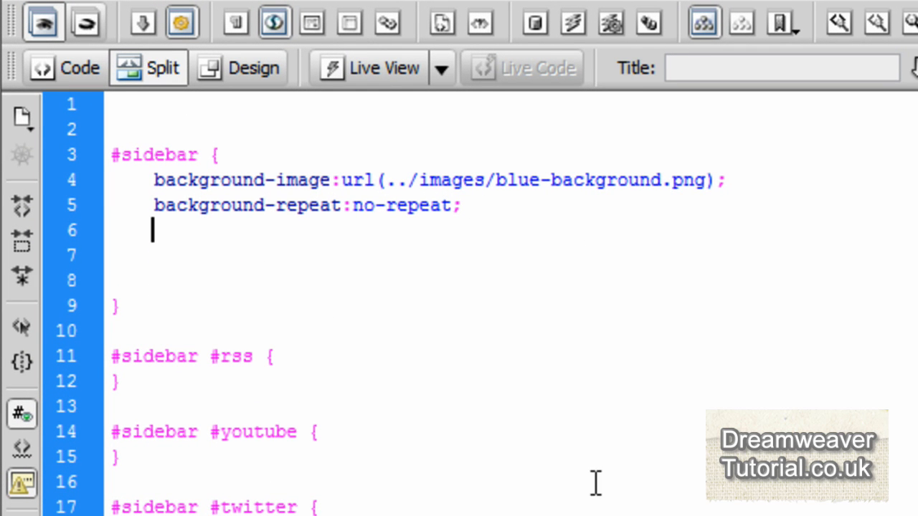
pyautogui.write('pc')
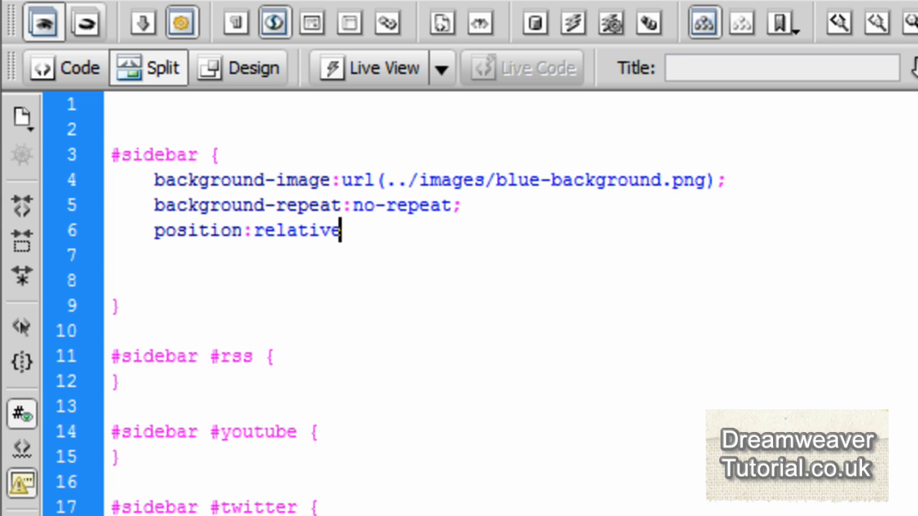
pyautogui.write('height:229')
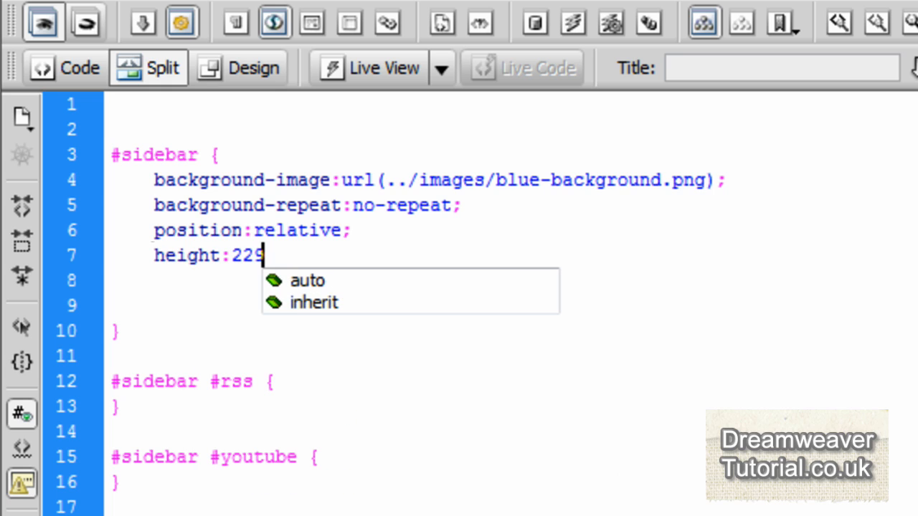
pyautogui.write('px;')
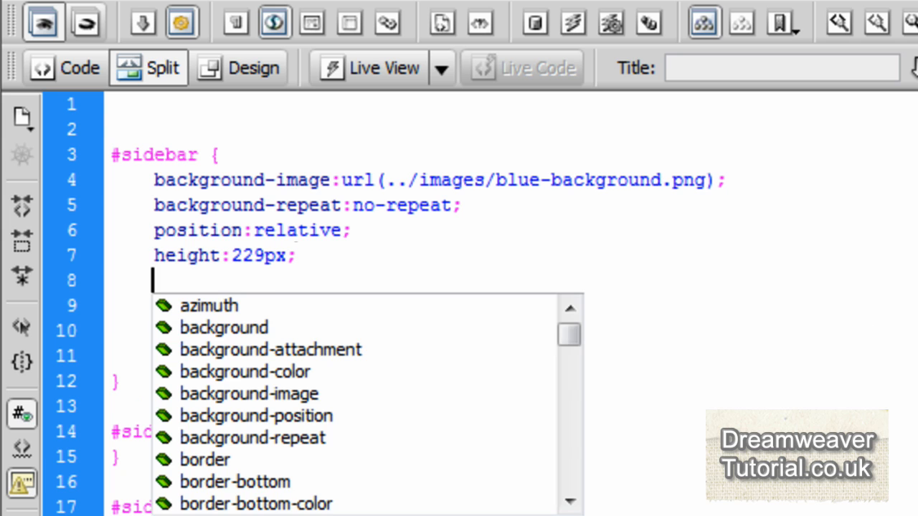
pyautogui.write('width:')
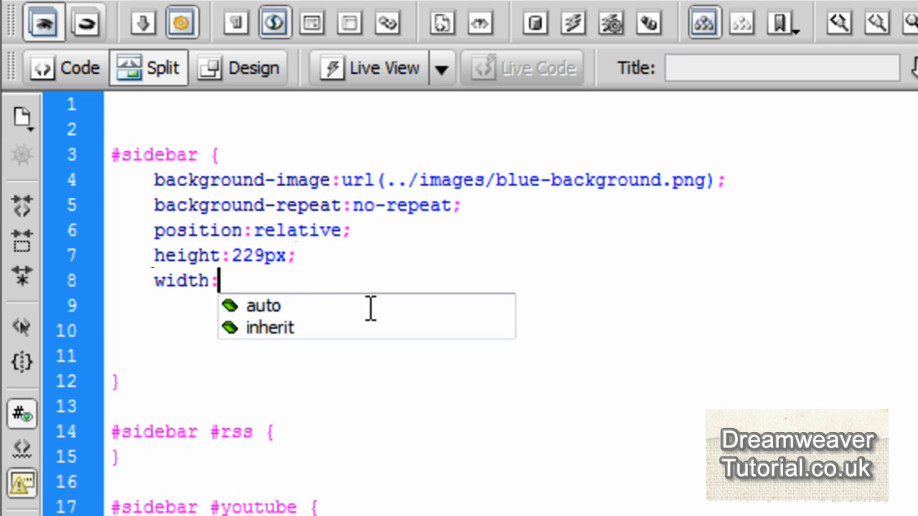
pyautogui.write('94px;')
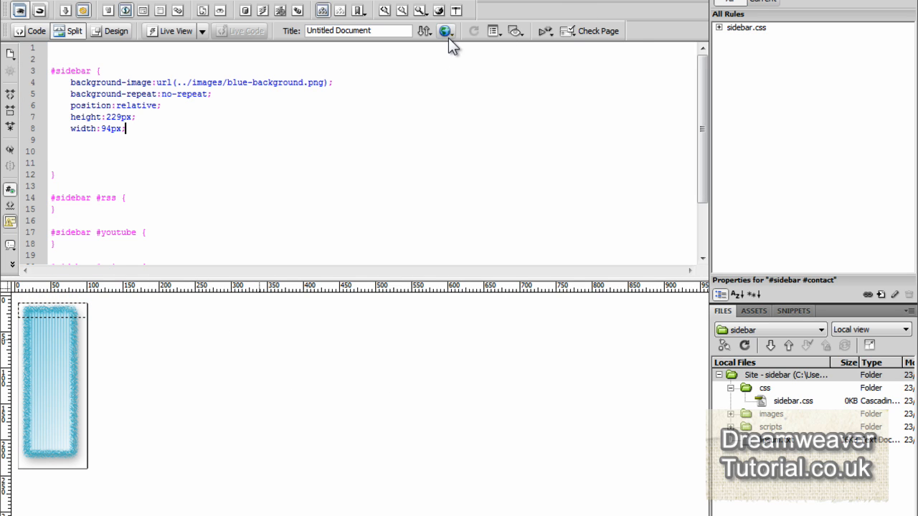
# Step: Save Untitled-1 as sidebar.html in the sidebar site folder
pyautogui.click(446, 30)
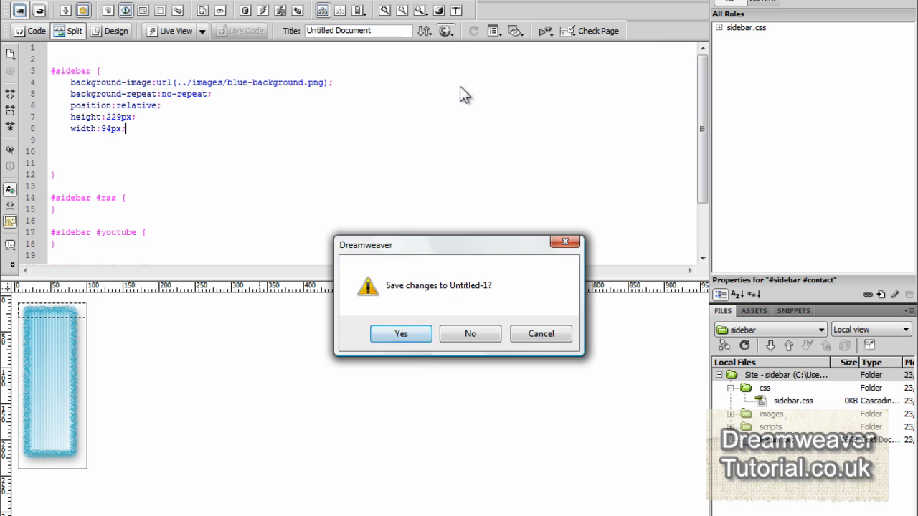
pyautogui.click(469, 333)
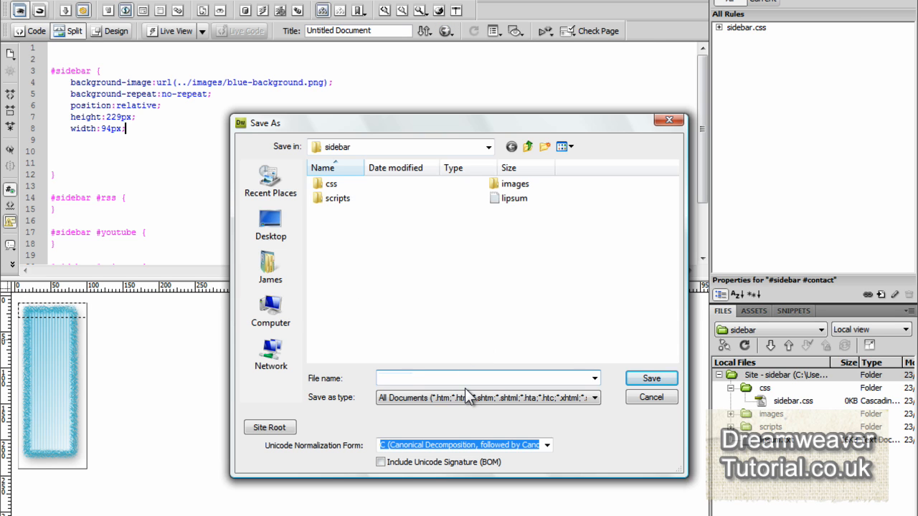
pyautogui.write('sidebar.html')
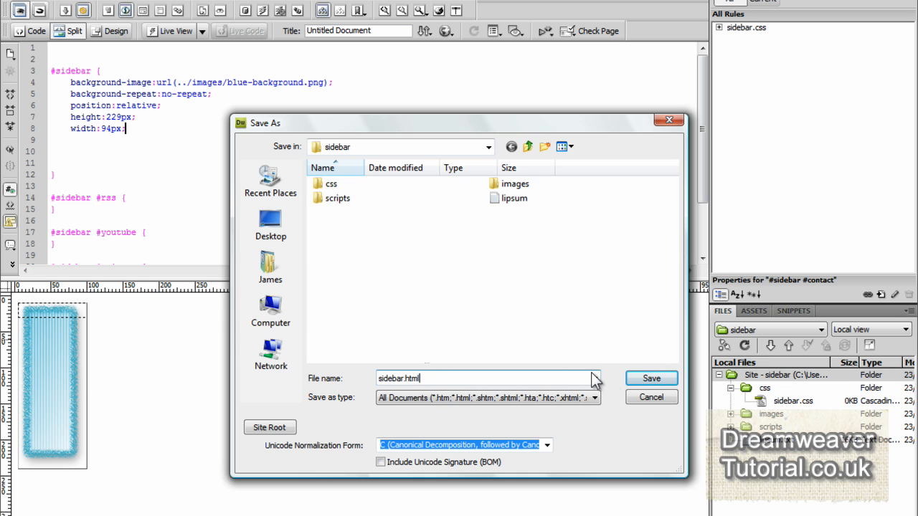
pyautogui.click(651, 378)
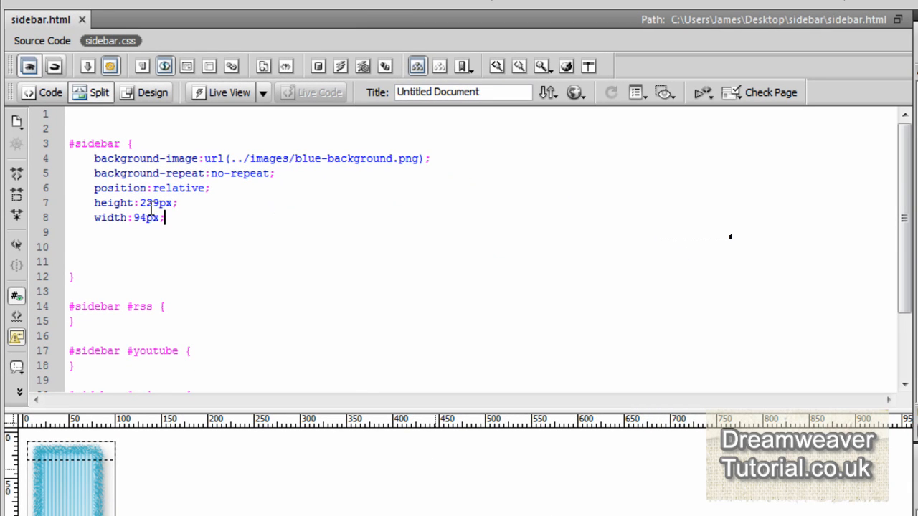
pyautogui.moveTo(42, 41)
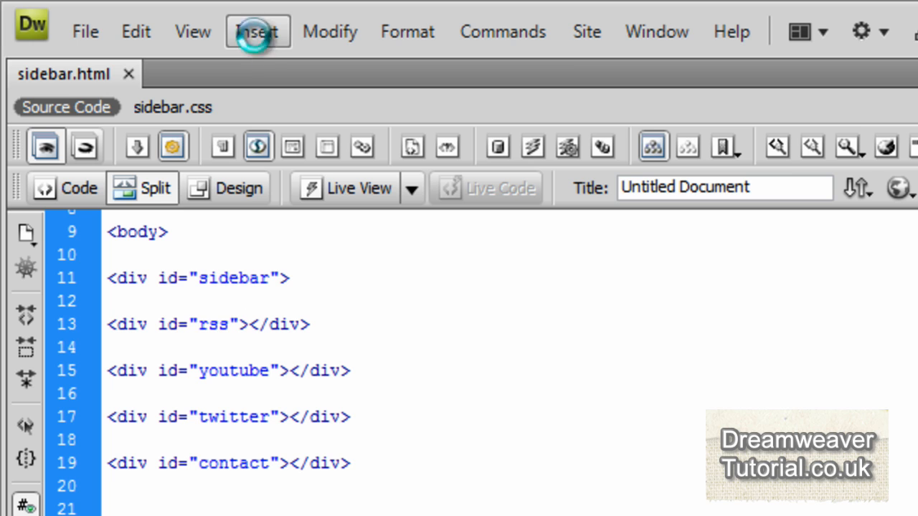
# Step: Start a rollover image named rss with rss-back.png original and rss-front.png rollover
pyautogui.click(257, 31)
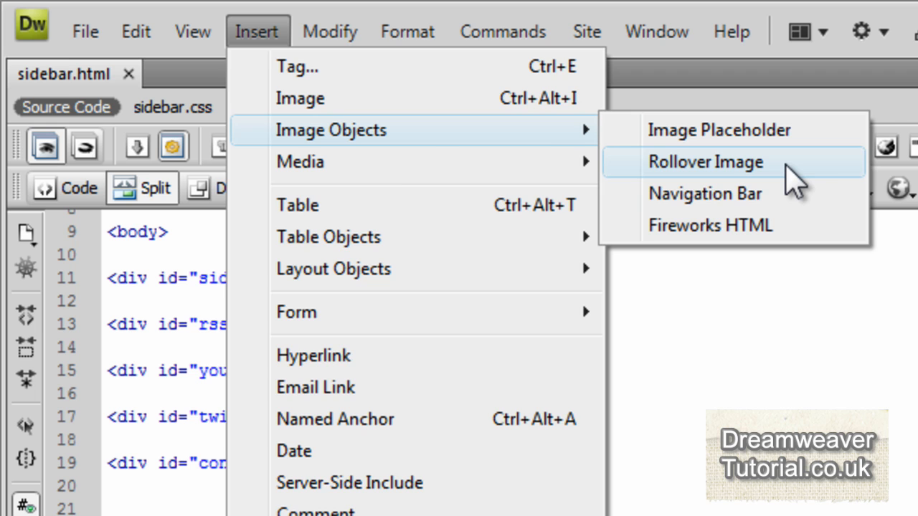
pyautogui.click(705, 161)
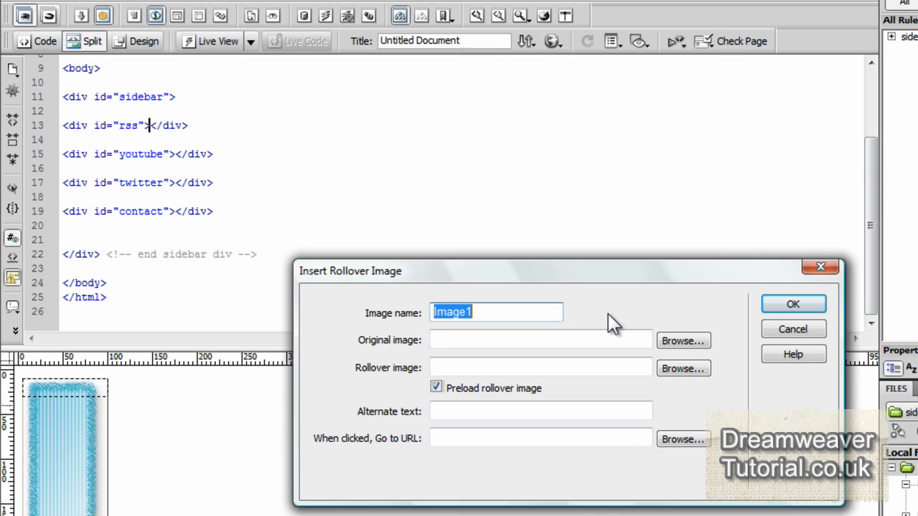
pyautogui.write('rss')
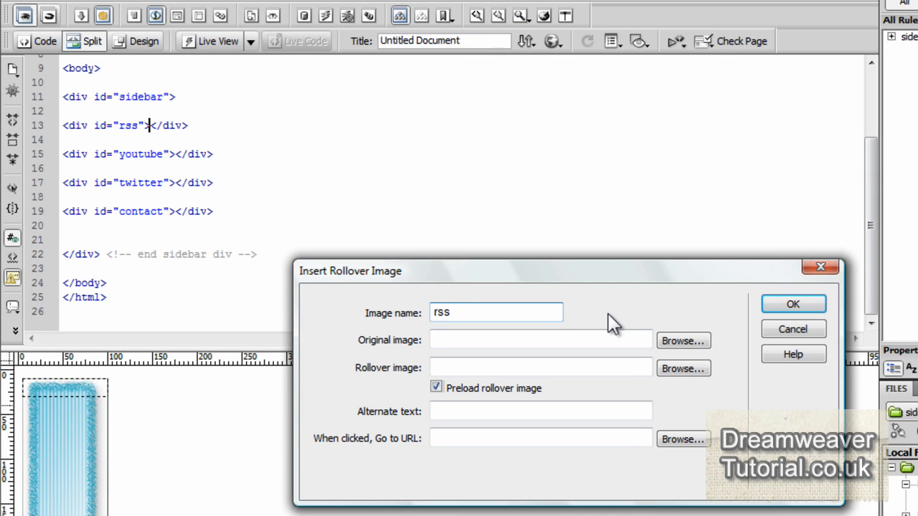
pyautogui.click(682, 341)
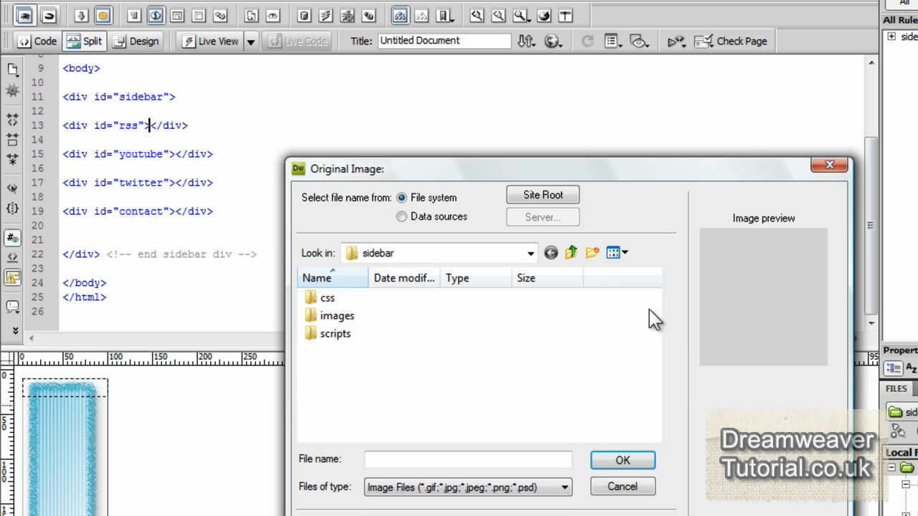
pyautogui.doubleClick(337, 315)
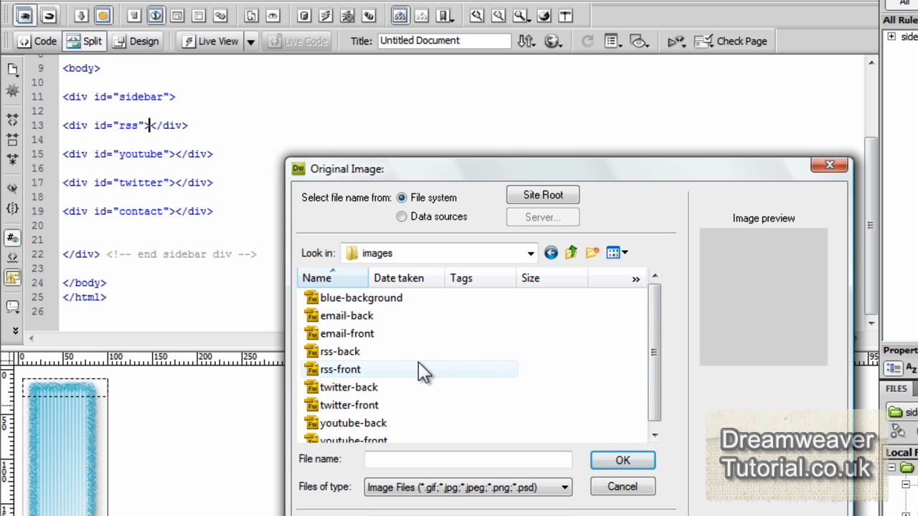
pyautogui.click(340, 351)
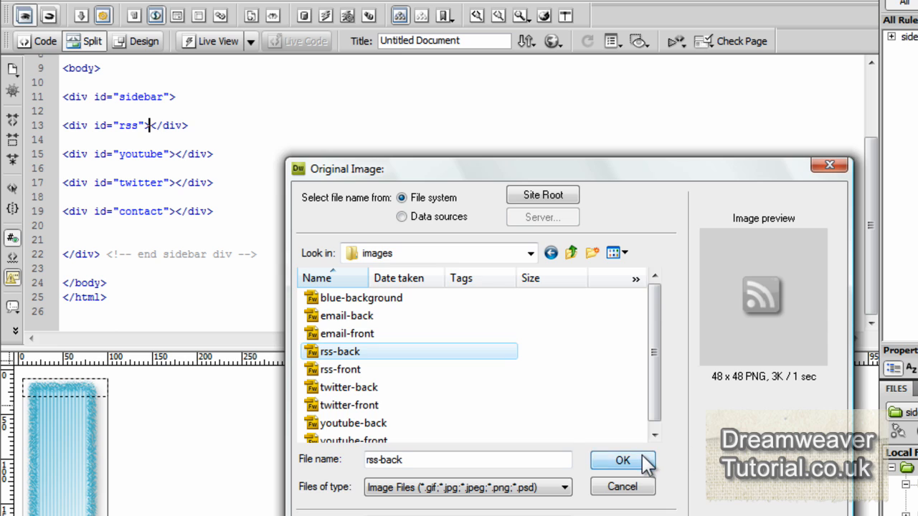
pyautogui.click(622, 461)
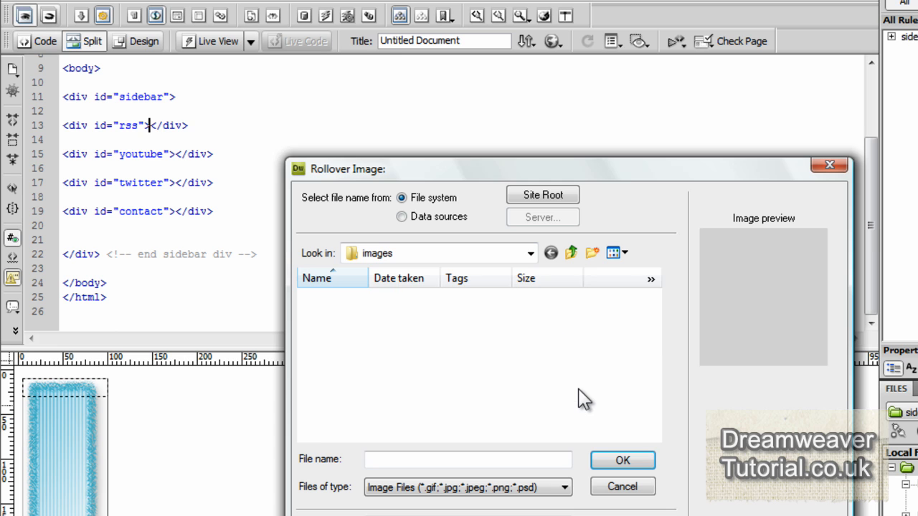
pyautogui.click(340, 369)
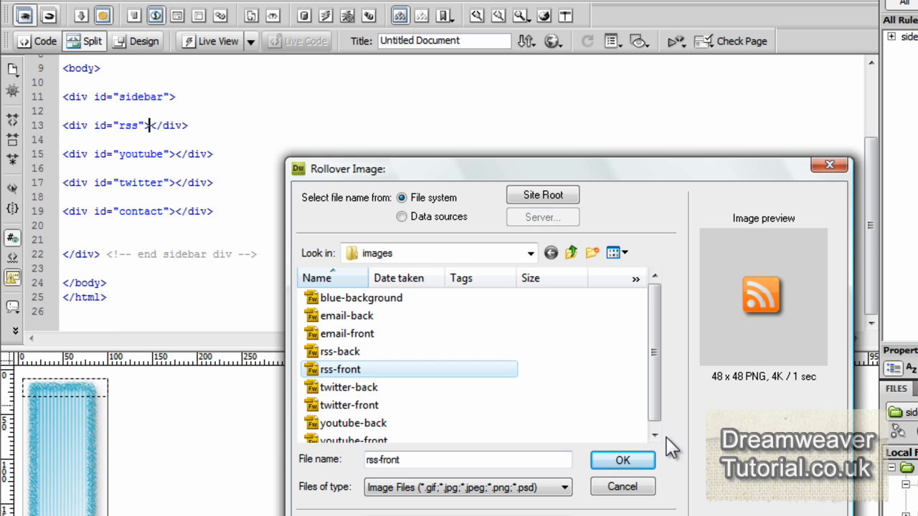
pyautogui.click(621, 460)
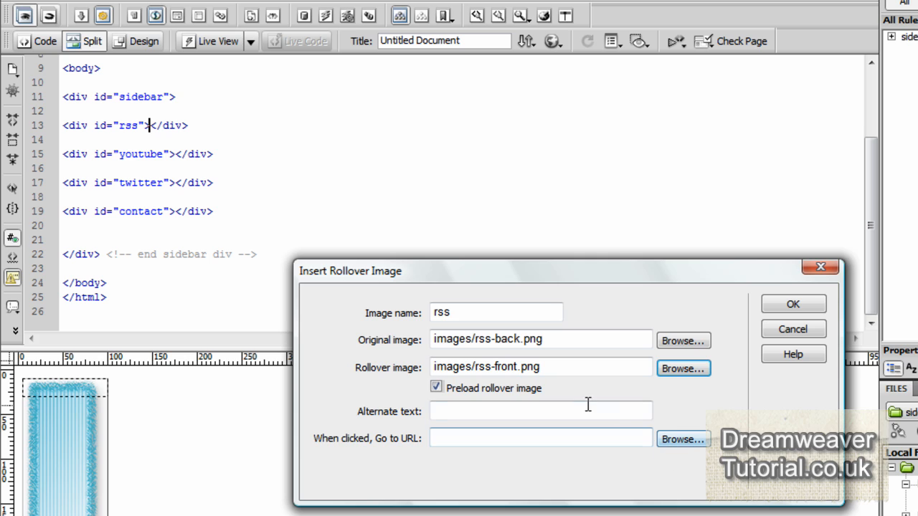
# Step: Give the rss rollover alt text 'My RSS Feed', link it to feed.xml, and insert it
pyautogui.write('My RSS Feed')
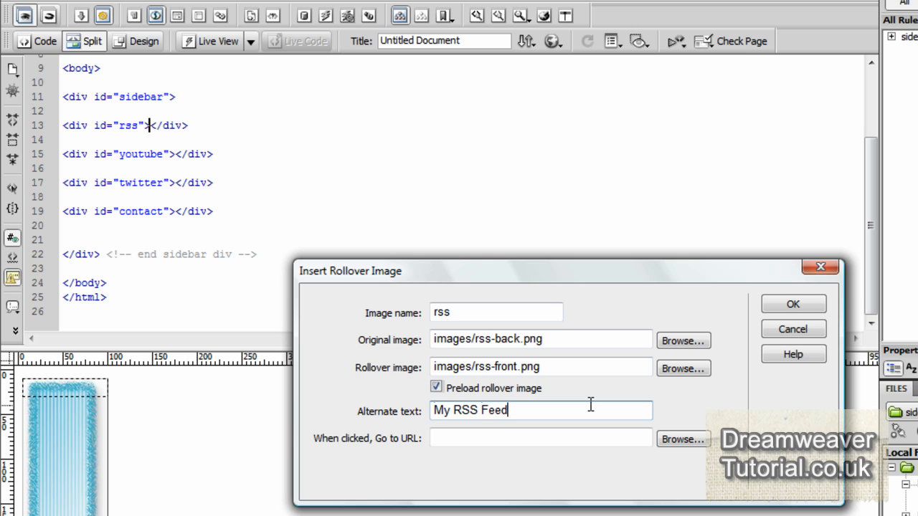
pyautogui.write('http://www.dreamweavertutorial')
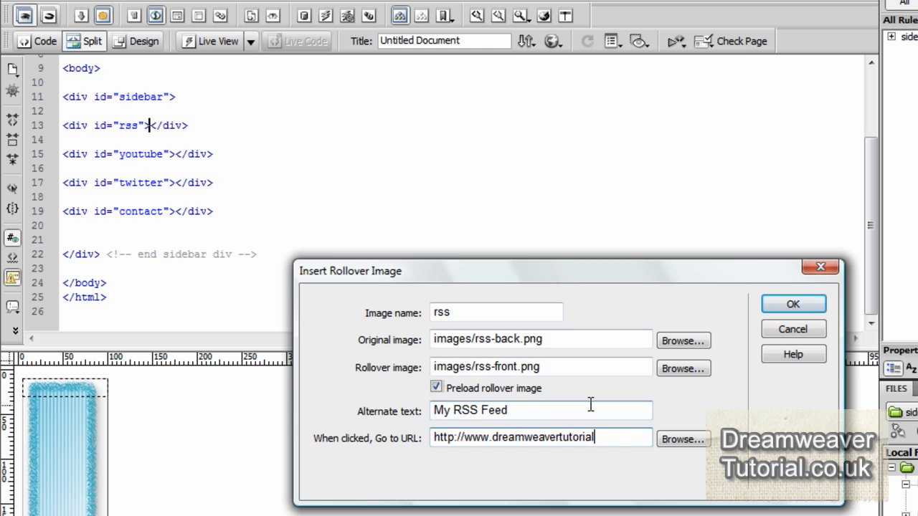
pyautogui.write('.co.uk/')
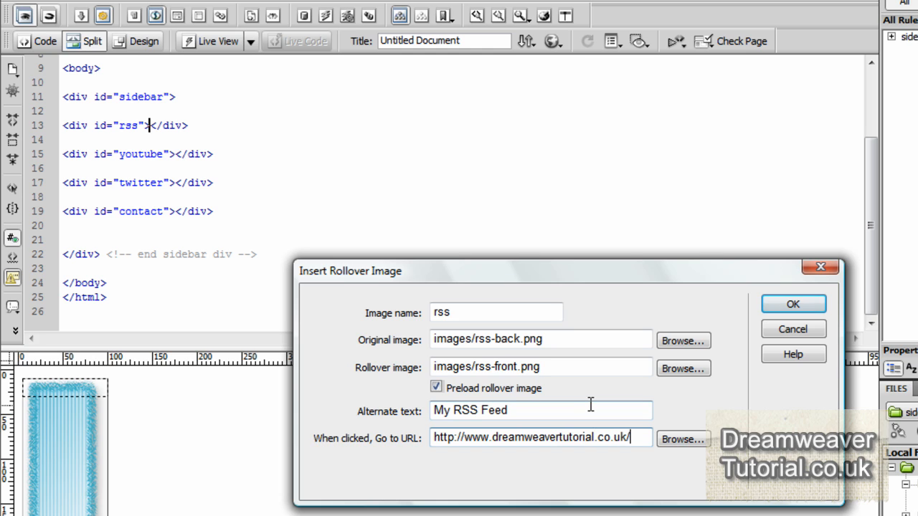
pyautogui.write('feed.xml')
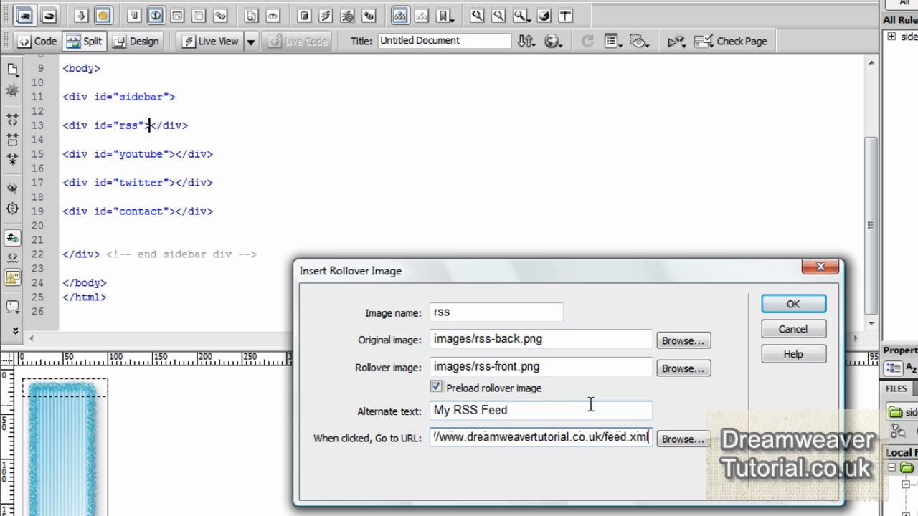
pyautogui.click(792, 304)
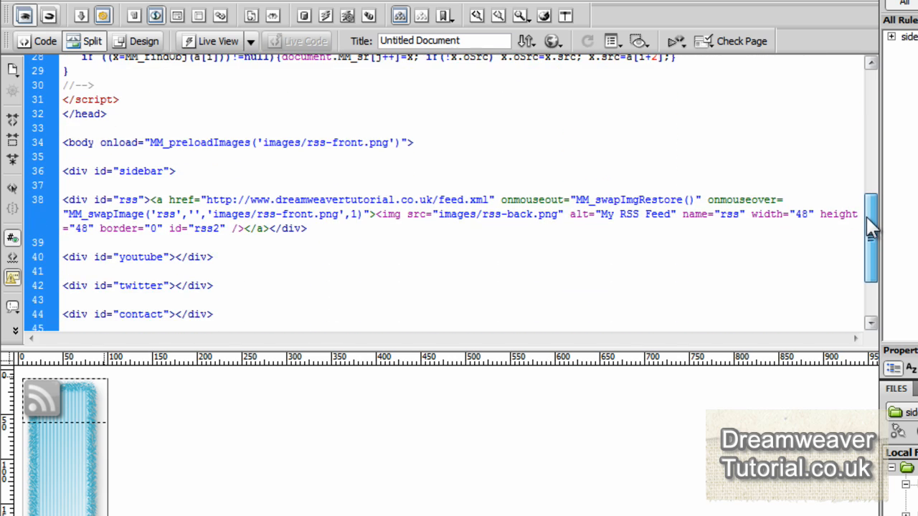
# Step: Scroll down in Code view to check the rollover markup inside the rss div
pyautogui.scroll(-3)
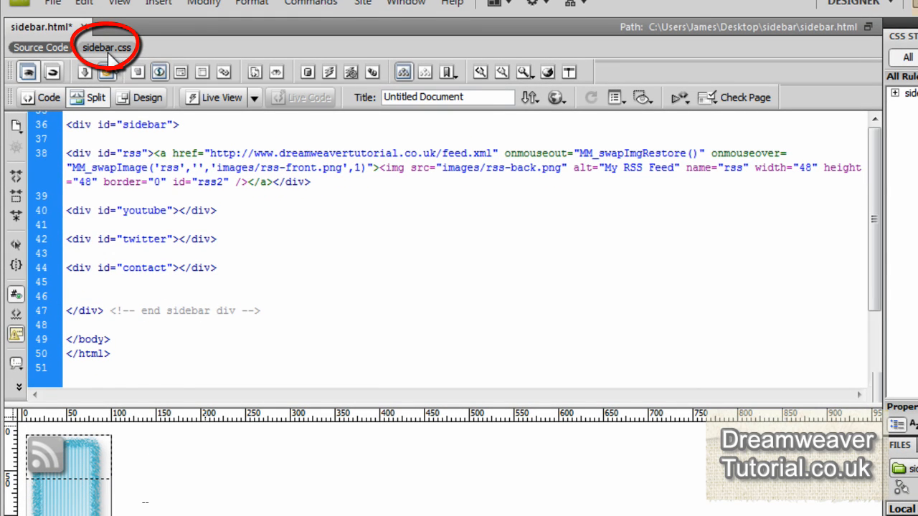
# Step: In sidebar.css, give the #sidebar #rss rule 48px height and 48px width
pyautogui.click(107, 46)
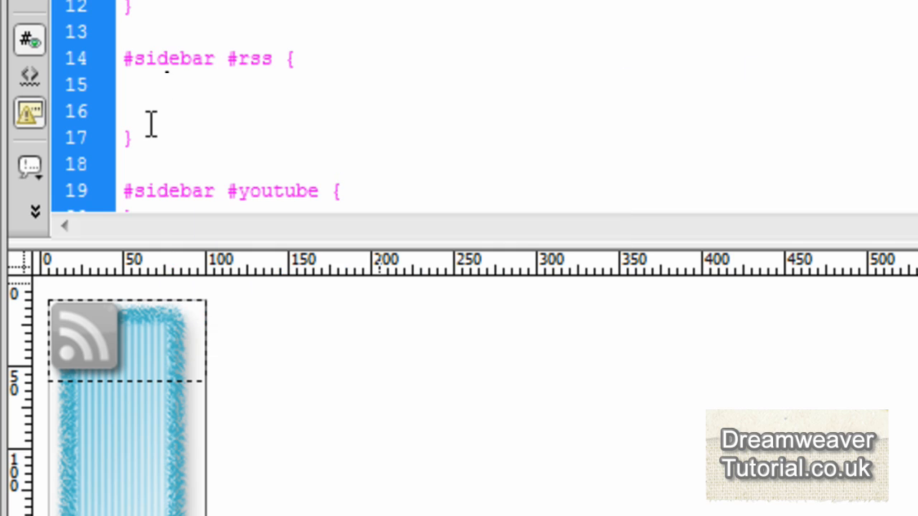
pyautogui.click(166, 84)
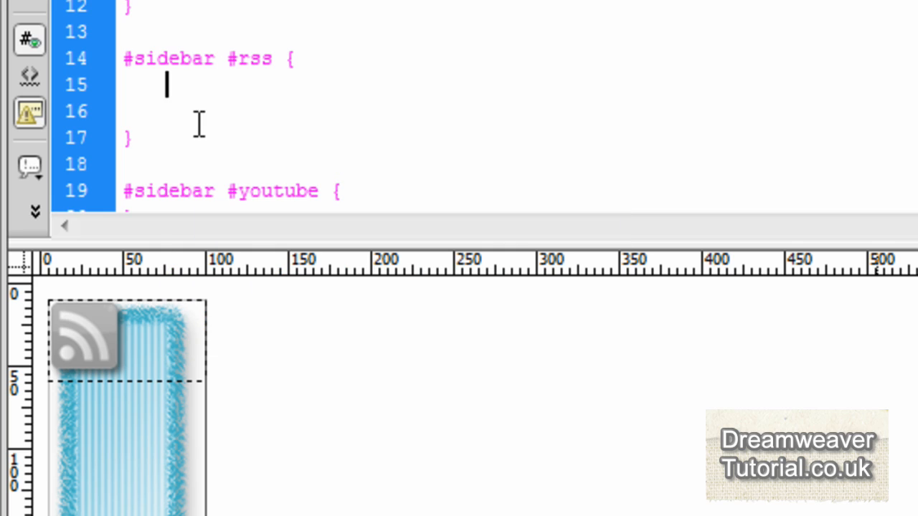
pyautogui.write('height:')
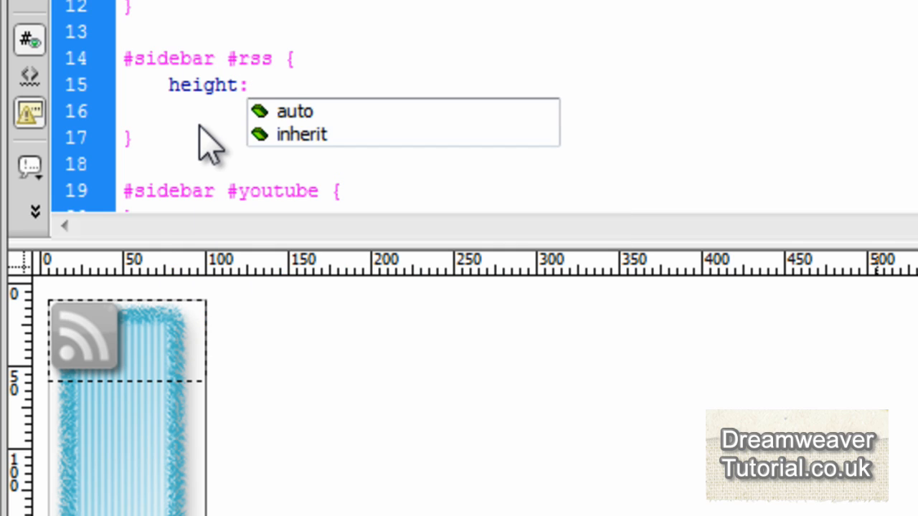
pyautogui.write('48px;')
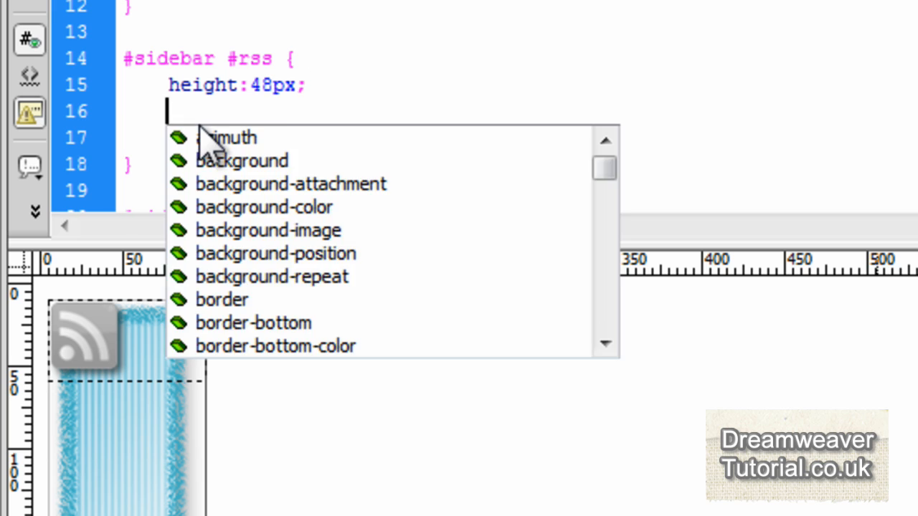
pyautogui.write('width:')
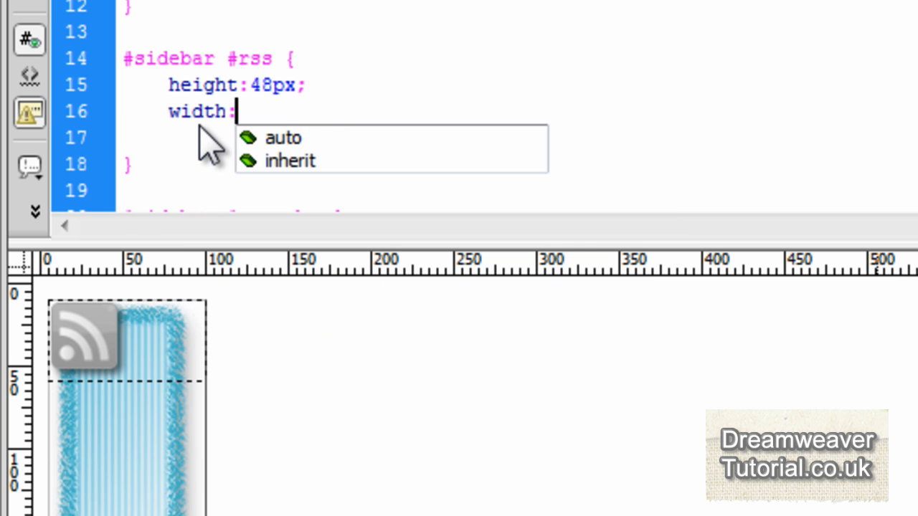
pyautogui.write('48px;')
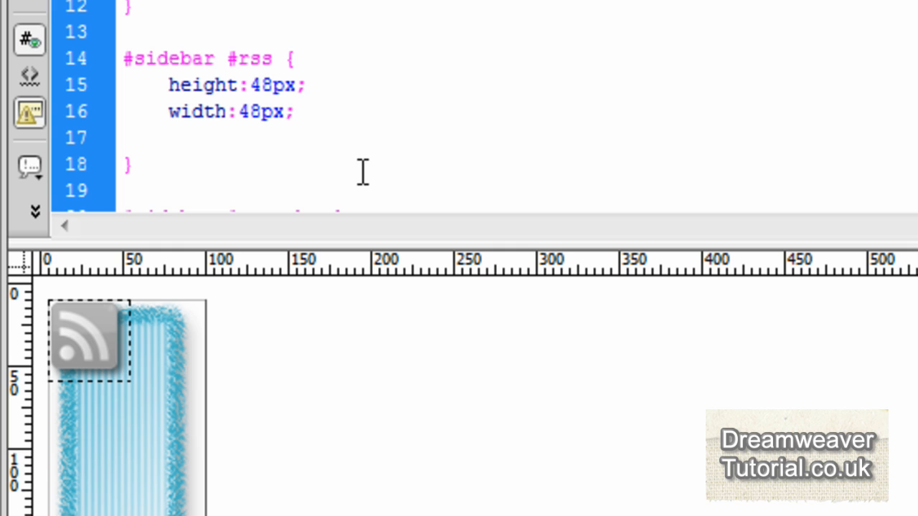
# Step: Absolutely position #sidebar #rss with top 20px and left 20px
pyautogui.write('p')
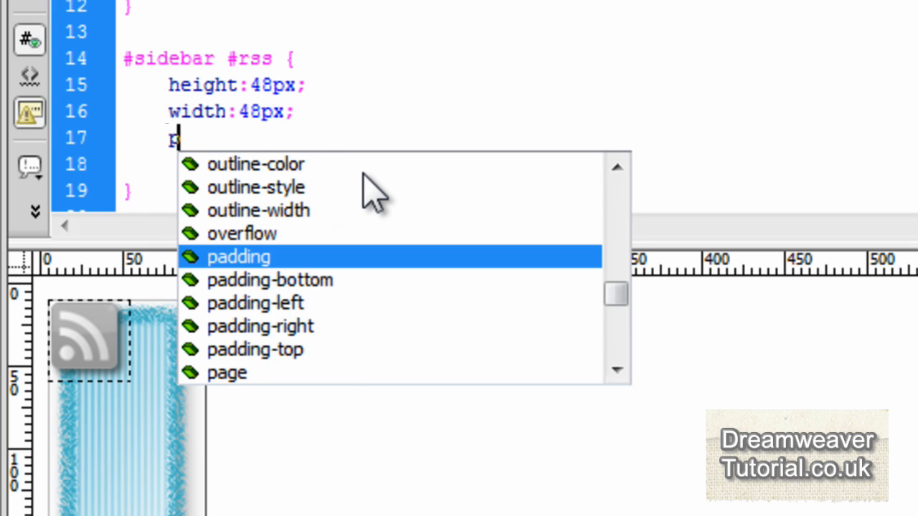
pyautogui.write('position:absolute')
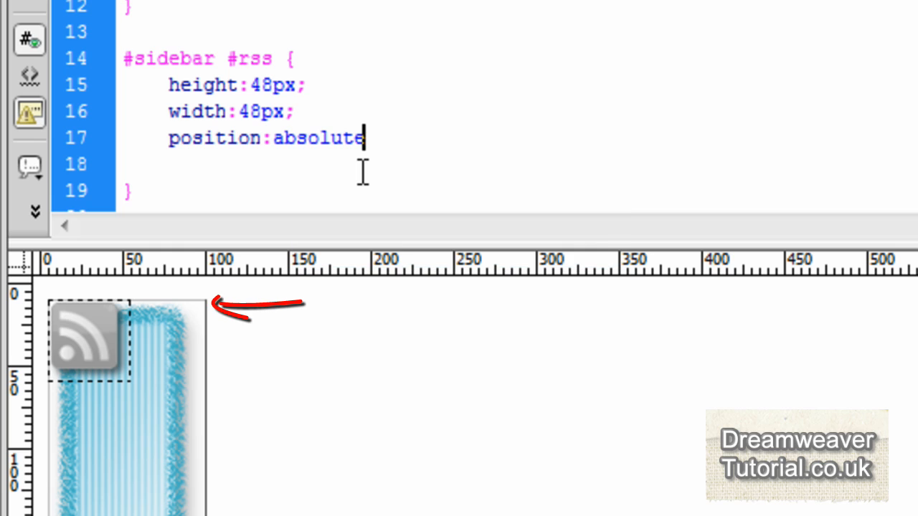
pyautogui.write(';')
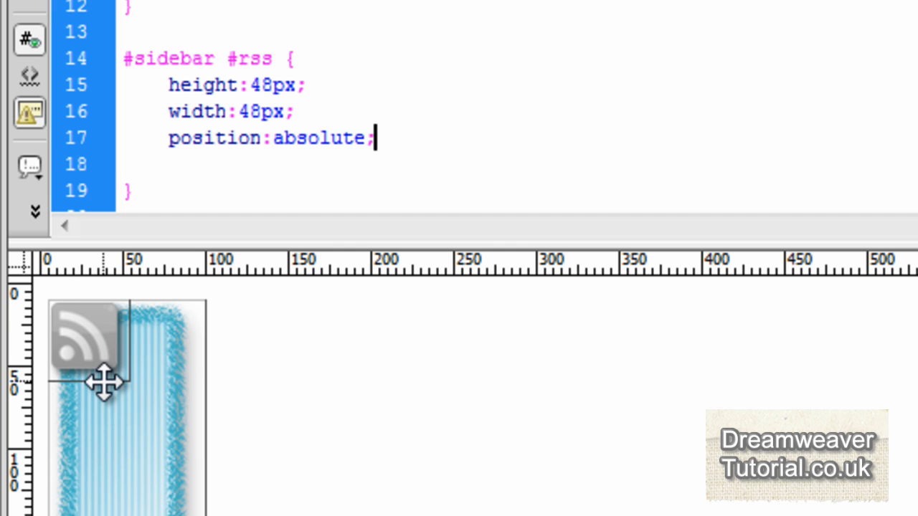
pyautogui.click(83, 341)
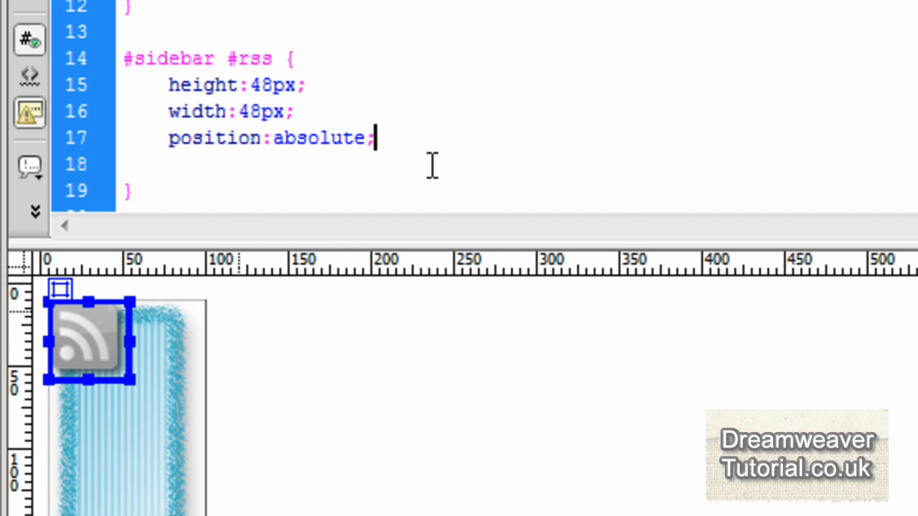
pyautogui.write('top:')
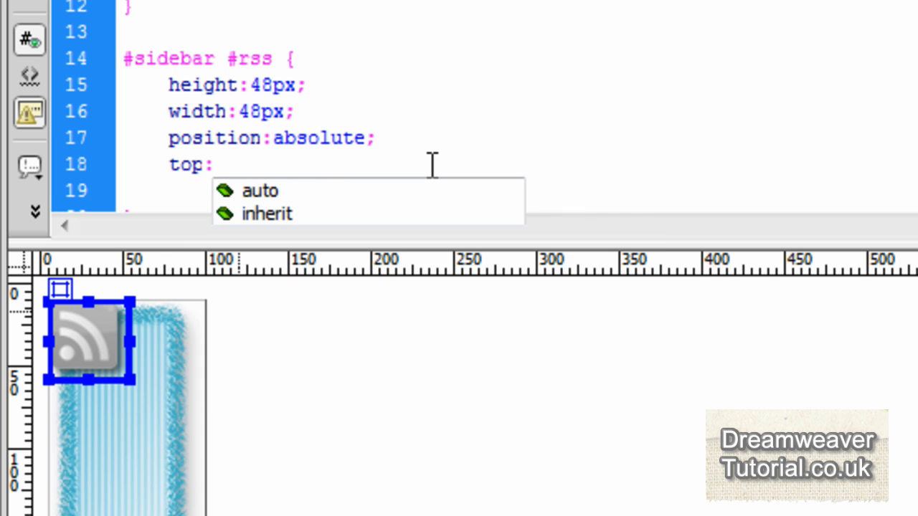
pyautogui.write('20px;')
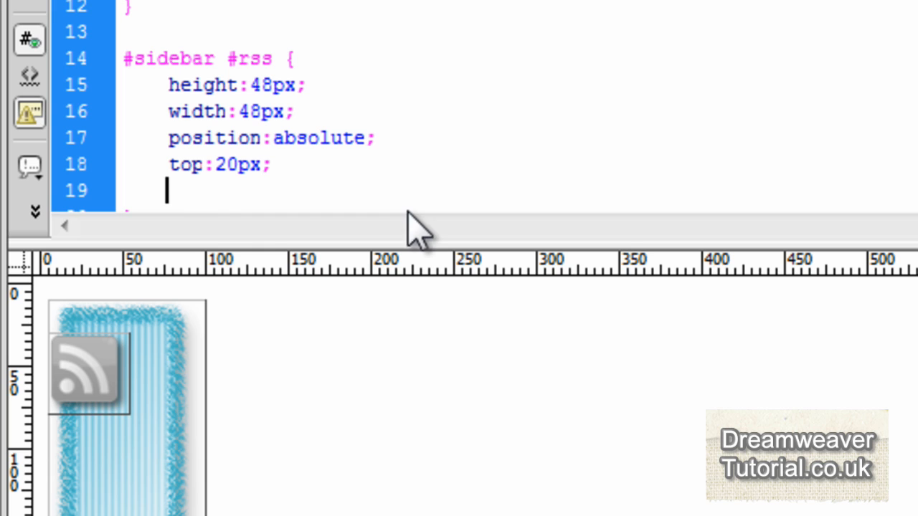
pyautogui.write('left:')
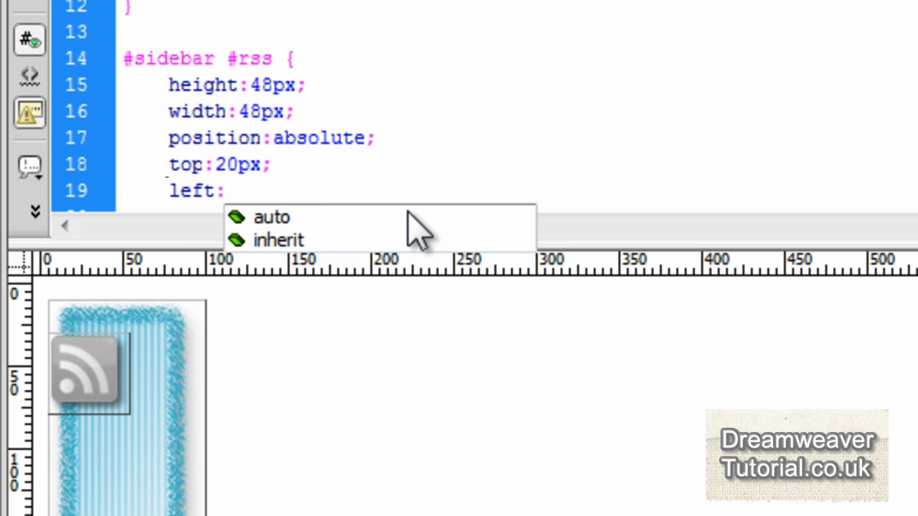
pyautogui.write('20px;')
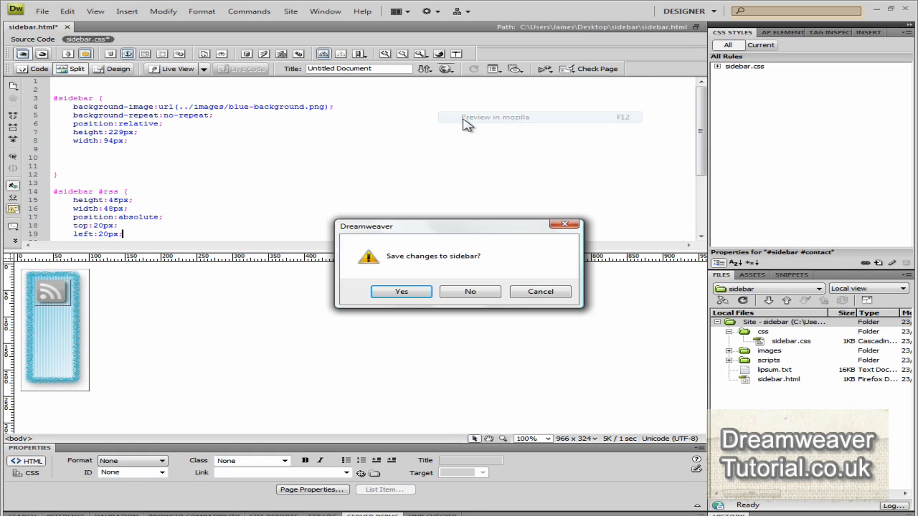
# Step: Save before previewing, then click the RSS rollover icon in Firefox to open feed.xml
pyautogui.click(401, 292)
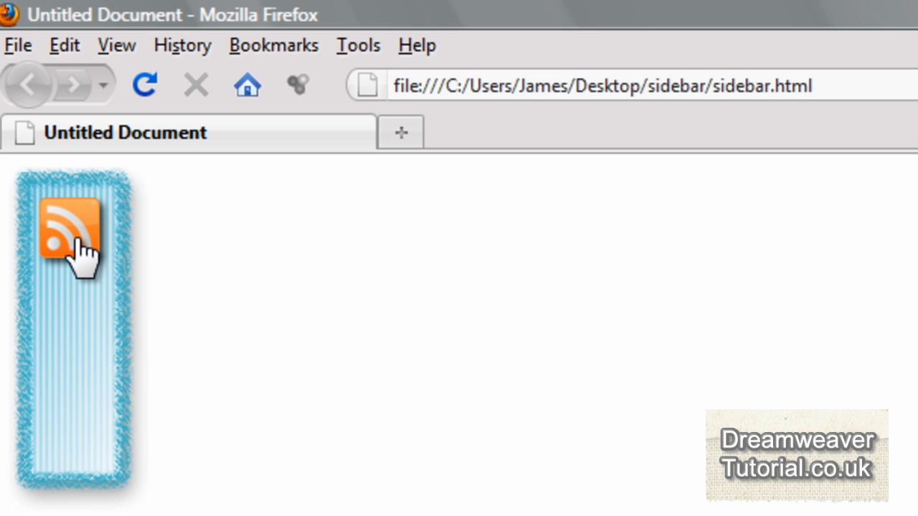
pyautogui.click(68, 229)
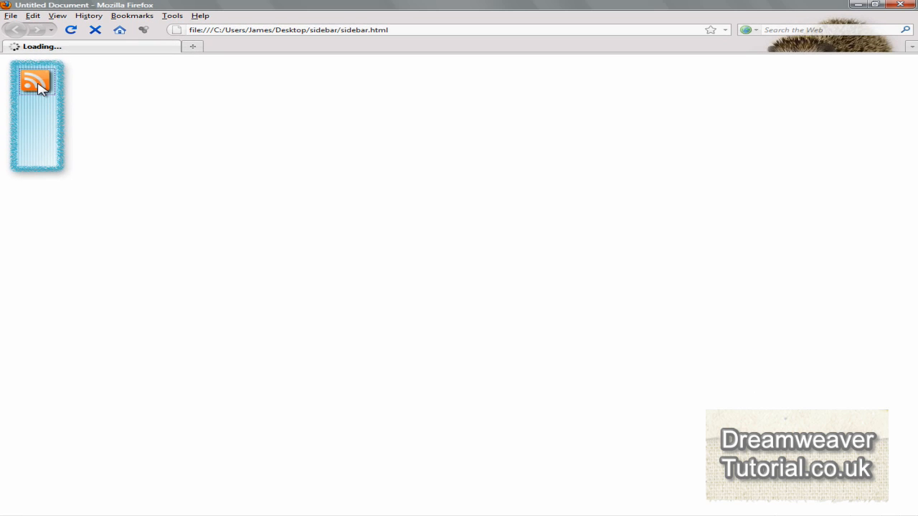
pyautogui.click(36, 81)
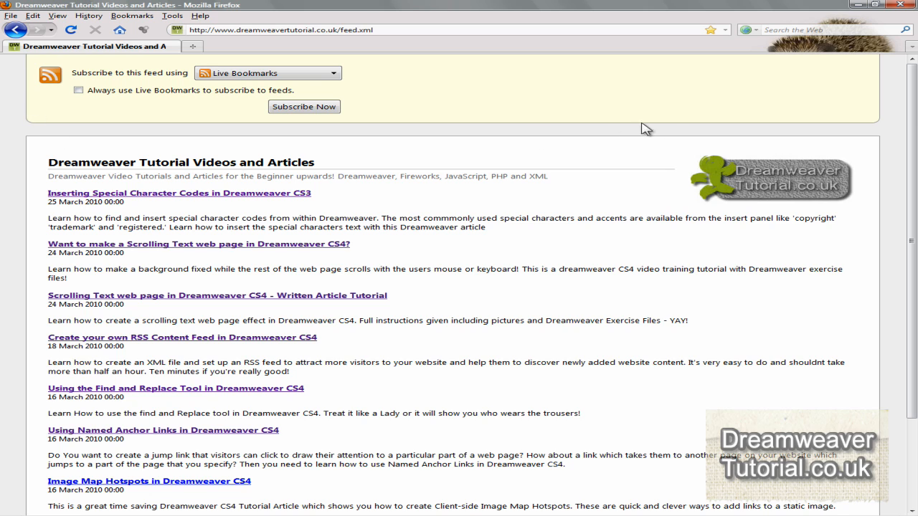
pyautogui.moveTo(782, 194)
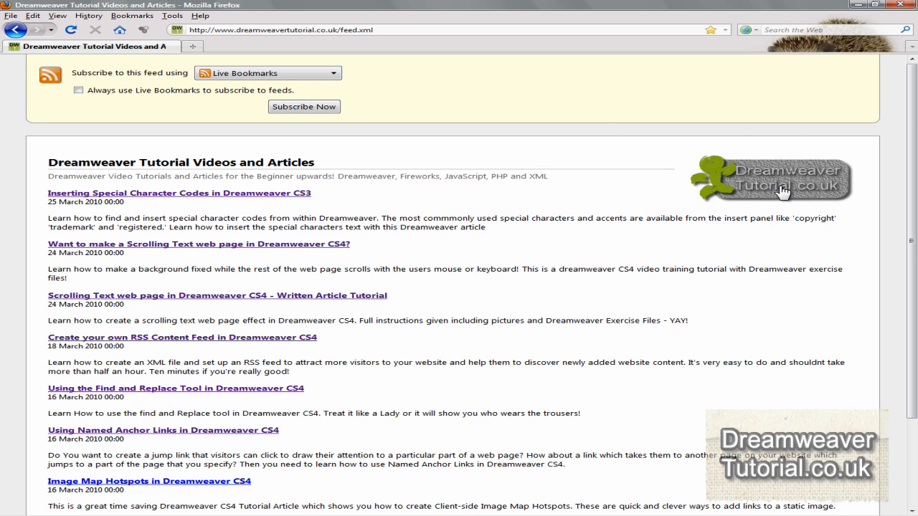
pyautogui.moveTo(789, 259)
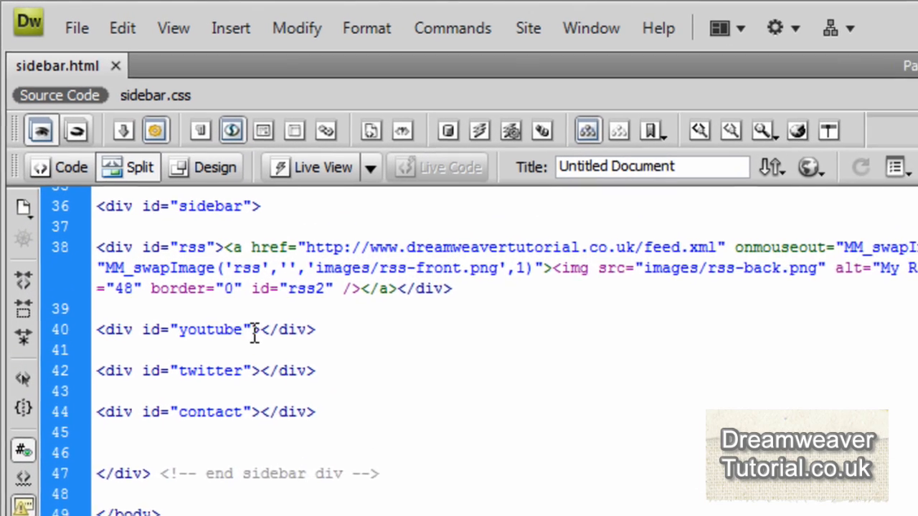
# Step: Start a rollover image named youtube with youtube-back original and youtube-front rollover
pyautogui.click(231, 28)
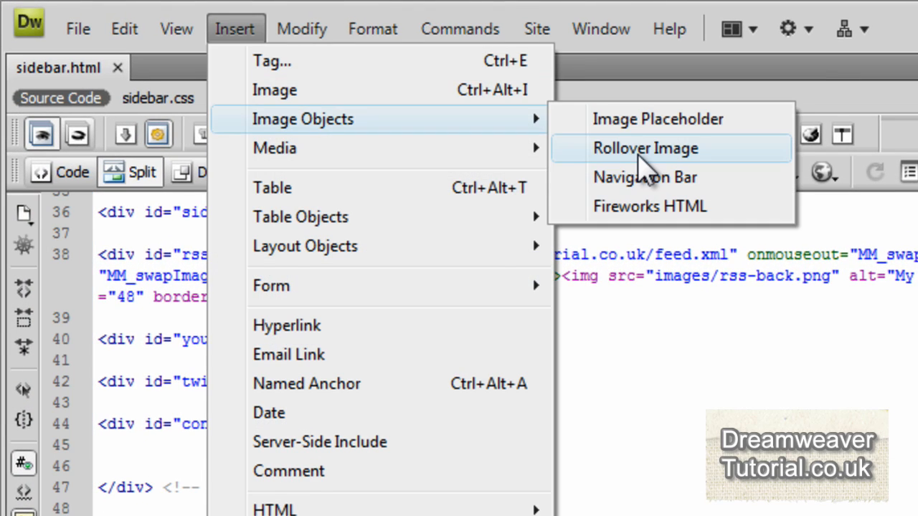
pyautogui.click(645, 147)
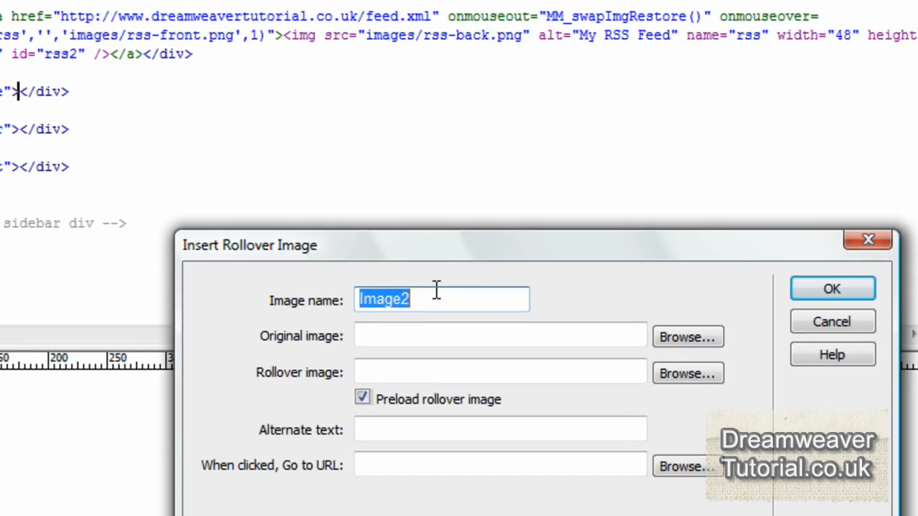
pyautogui.write('you t')
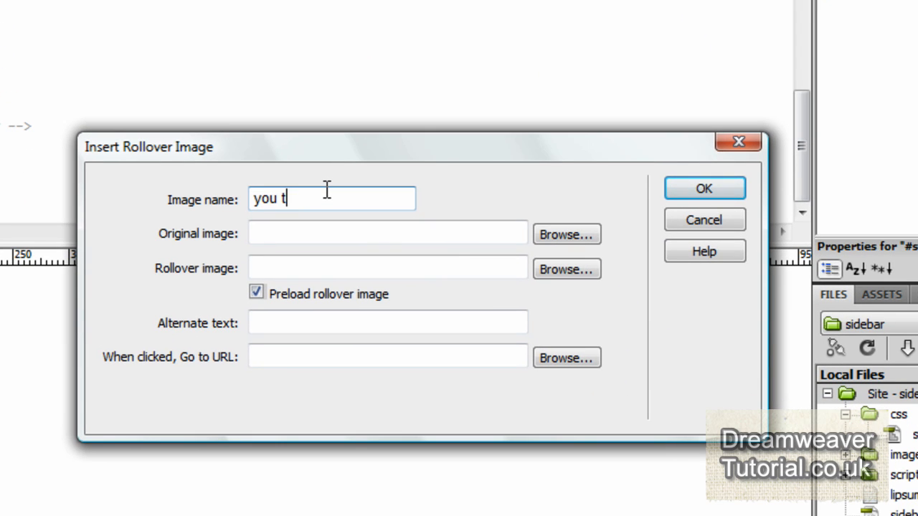
pyautogui.write('ube')
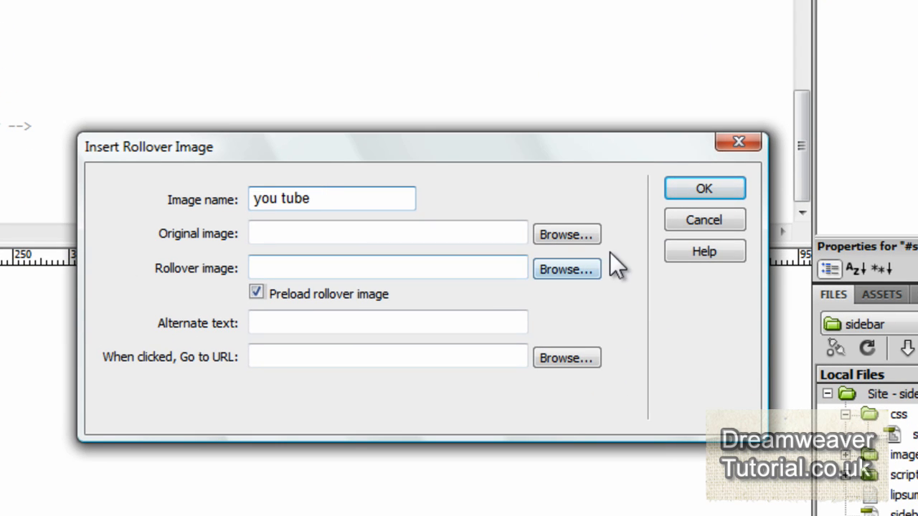
pyautogui.click(566, 234)
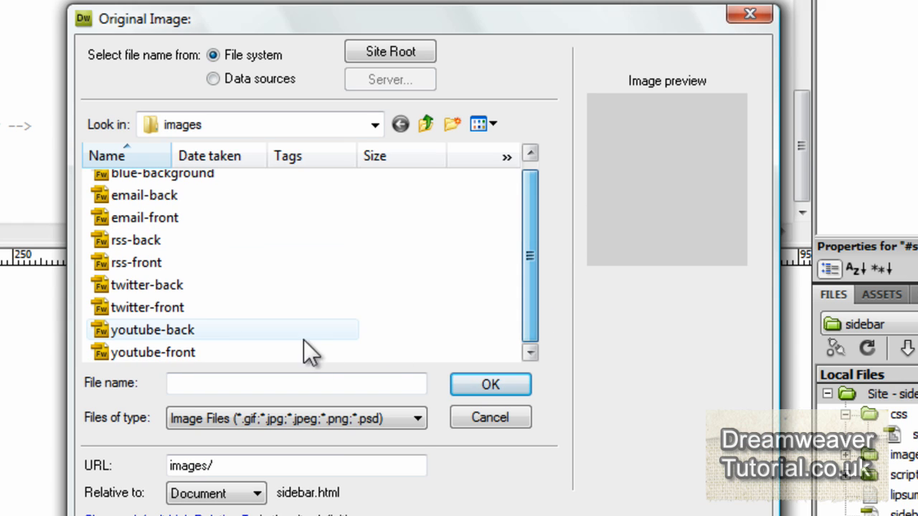
pyautogui.click(152, 329)
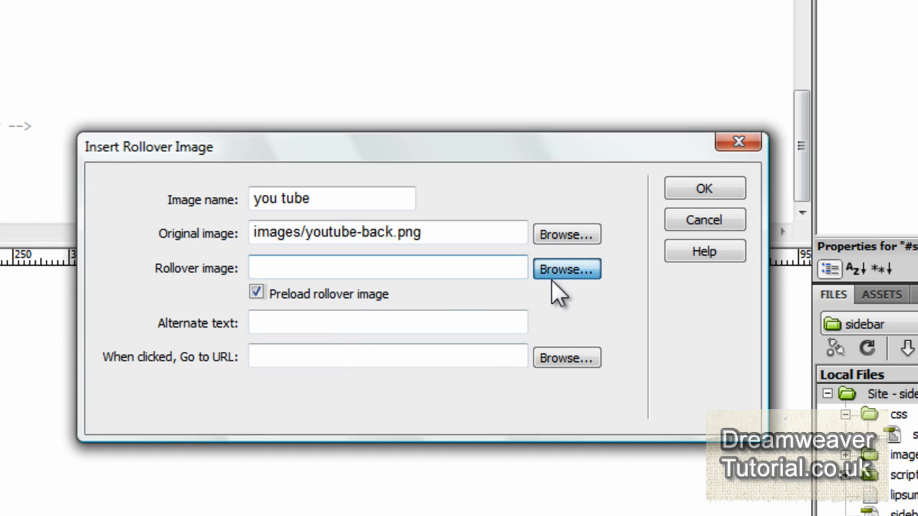
pyautogui.click(566, 269)
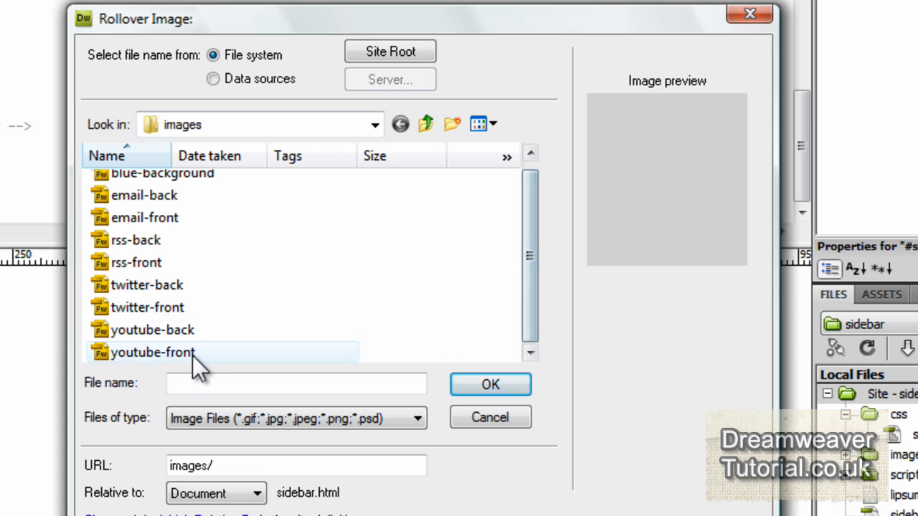
pyautogui.click(152, 352)
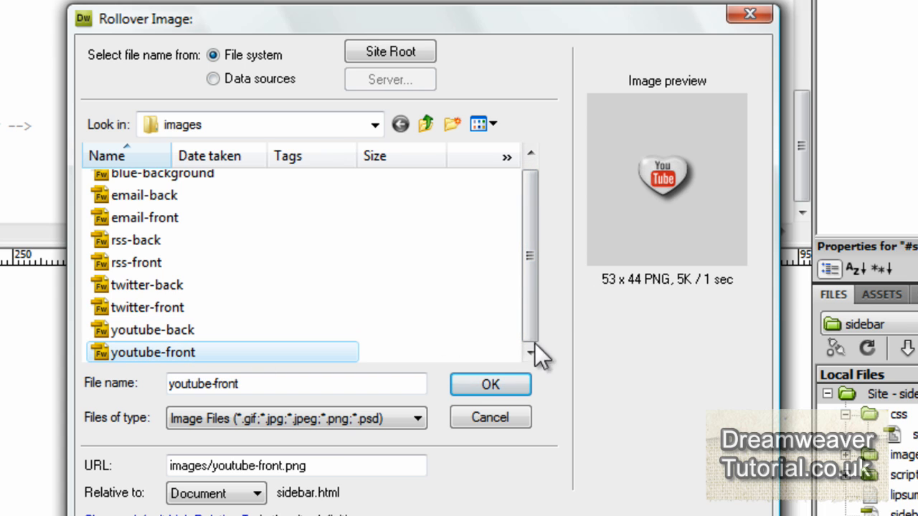
pyautogui.click(489, 385)
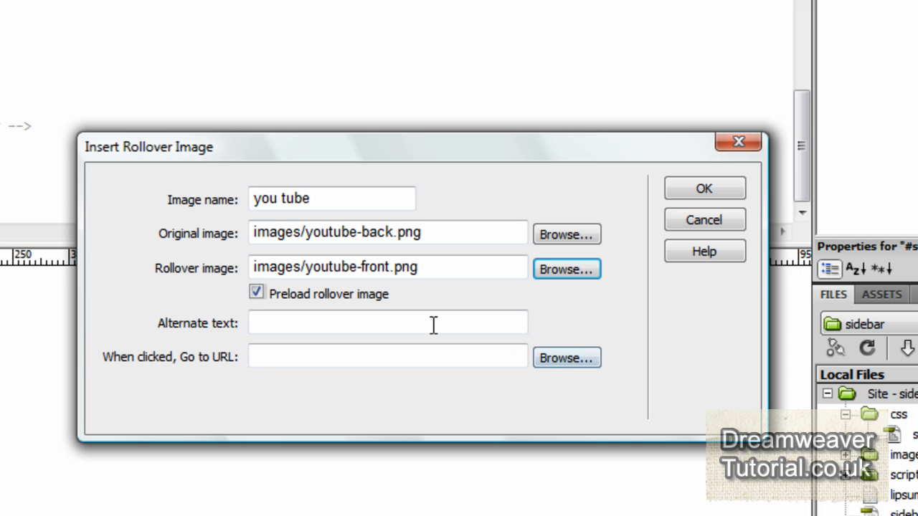
pyautogui.write('My YouTube Channel')
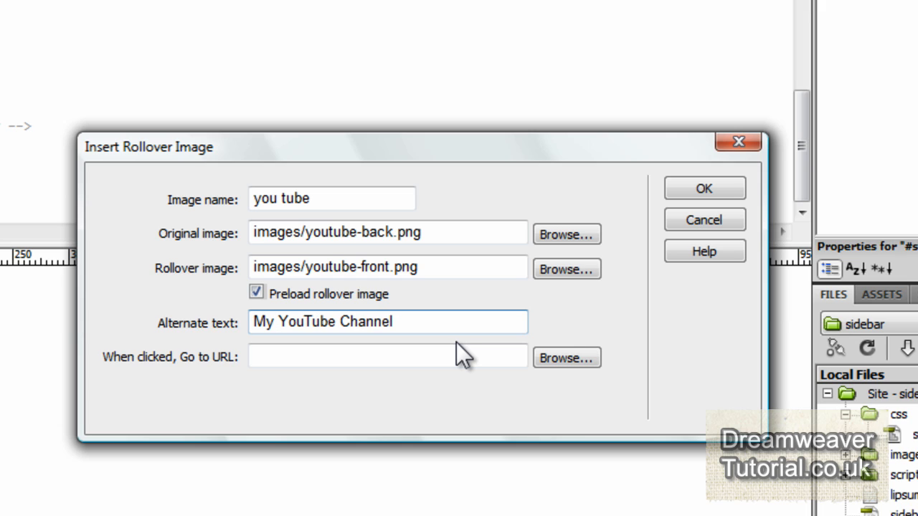
pyautogui.write('h')
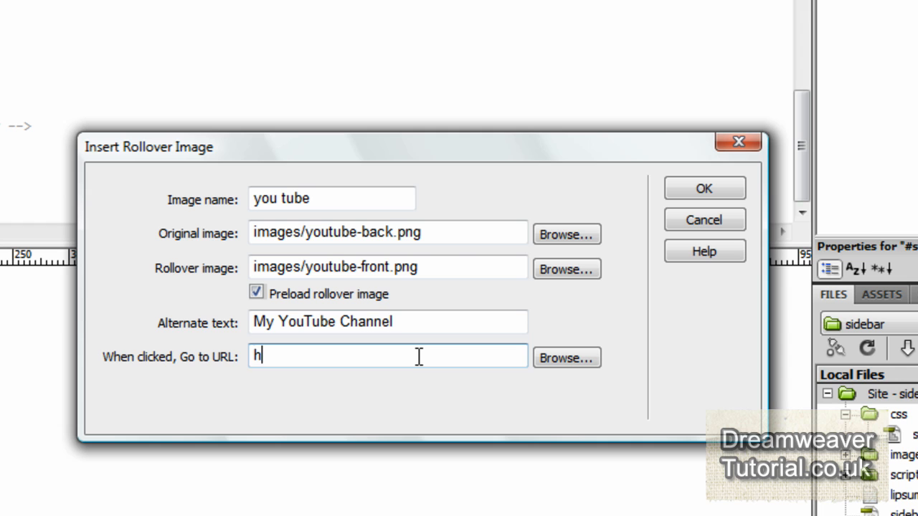
pyautogui.write('ttp://www')
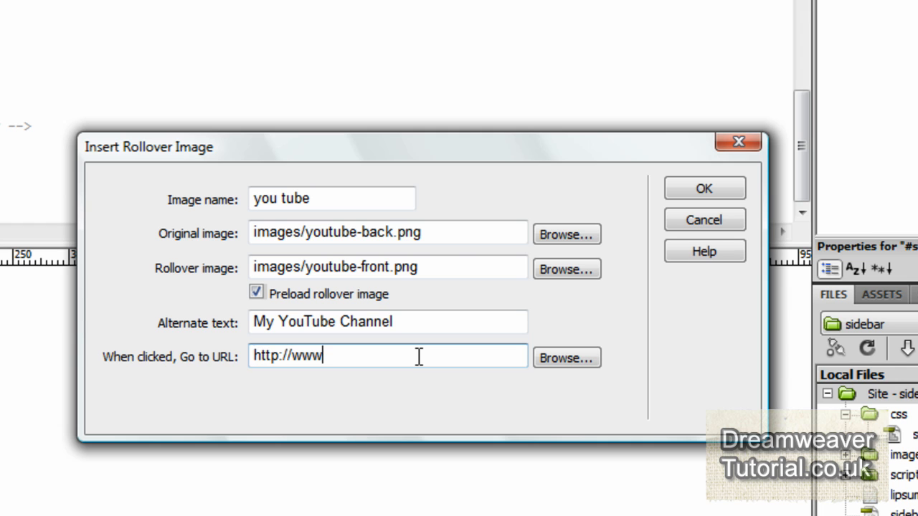
pyautogui.write('.youtube.co')
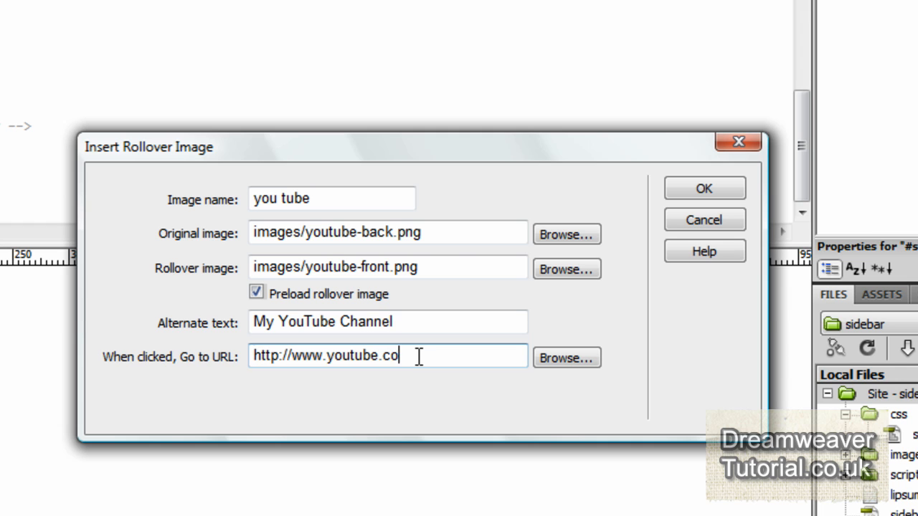
pyautogui.write('m/dreamweave')
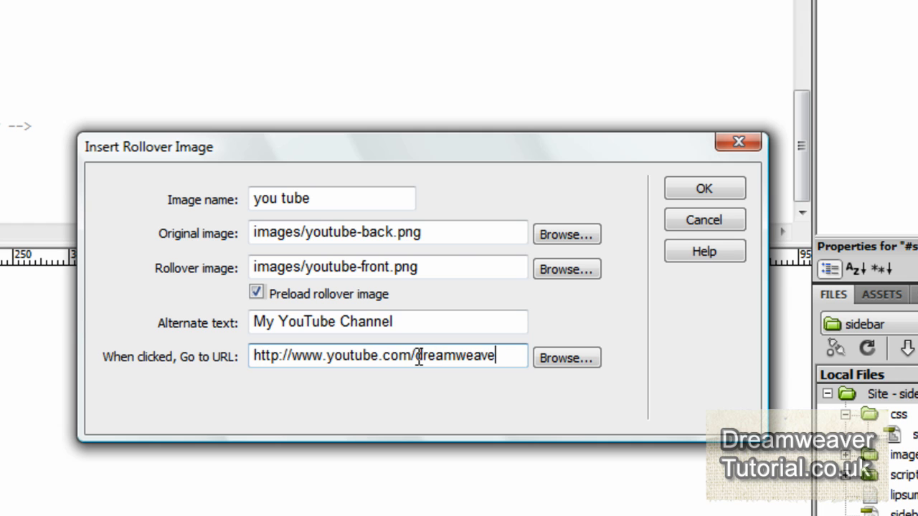